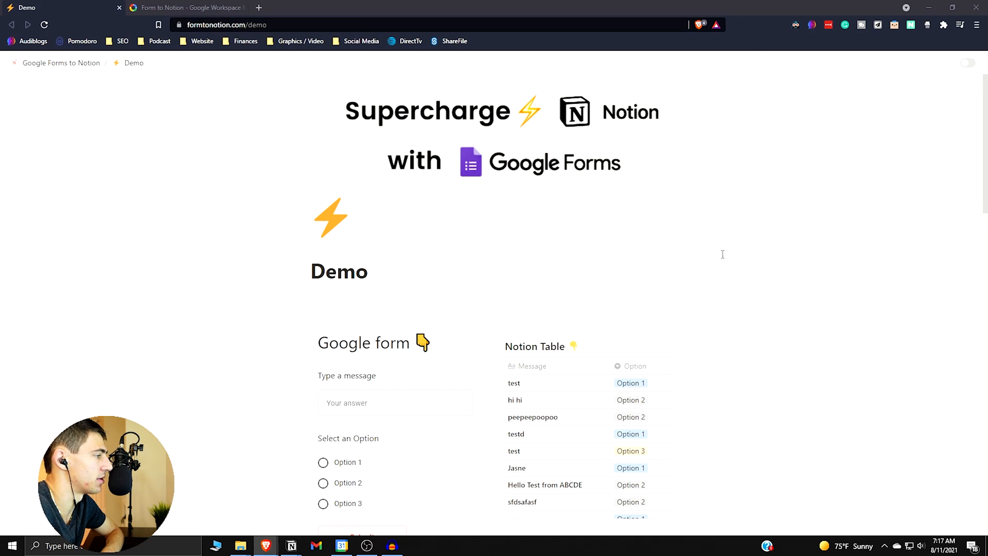
{"action": "mouse_move", "coordinate": [849, 225]}
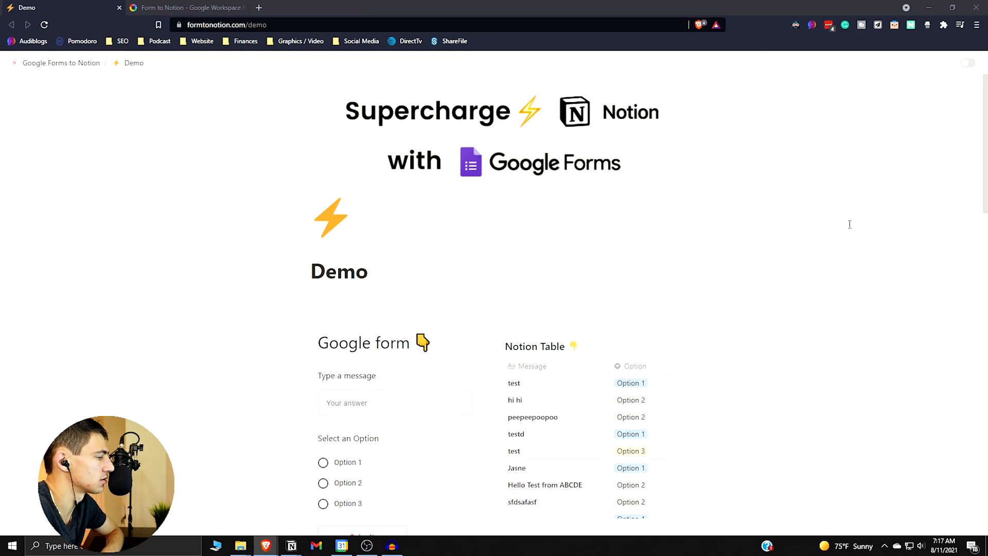
Submit the demo form with message 'hello' and Option 2, then view the new Notion table row
{"action": "scroll", "scroll_direction": "down", "scroll_amount": 3}
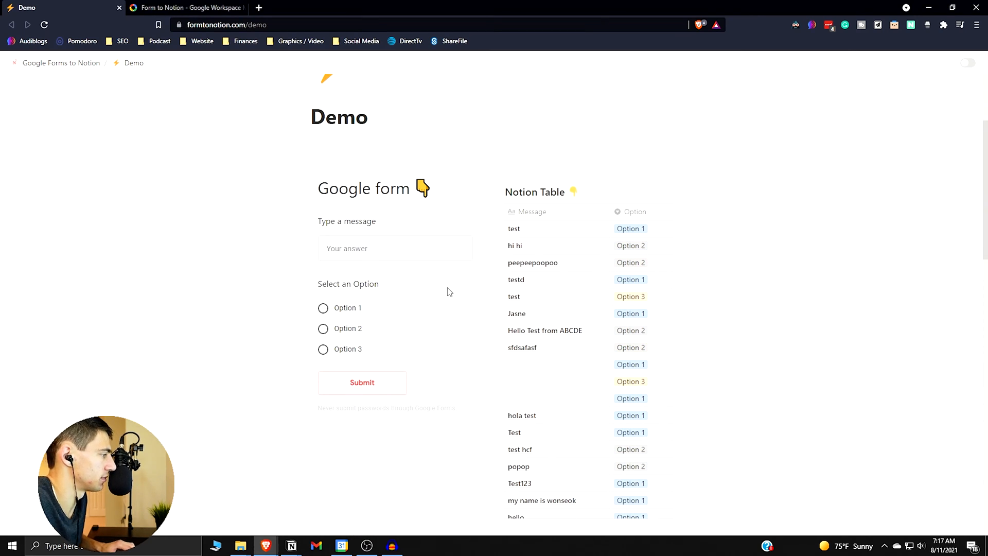
{"action": "type", "text": "hello"}
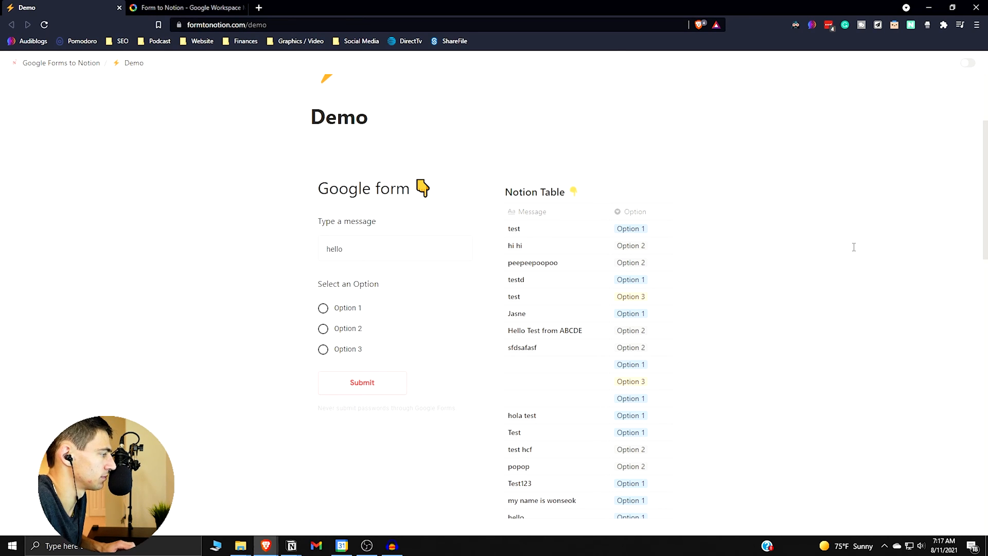
{"action": "left_click", "coordinate": [323, 329]}
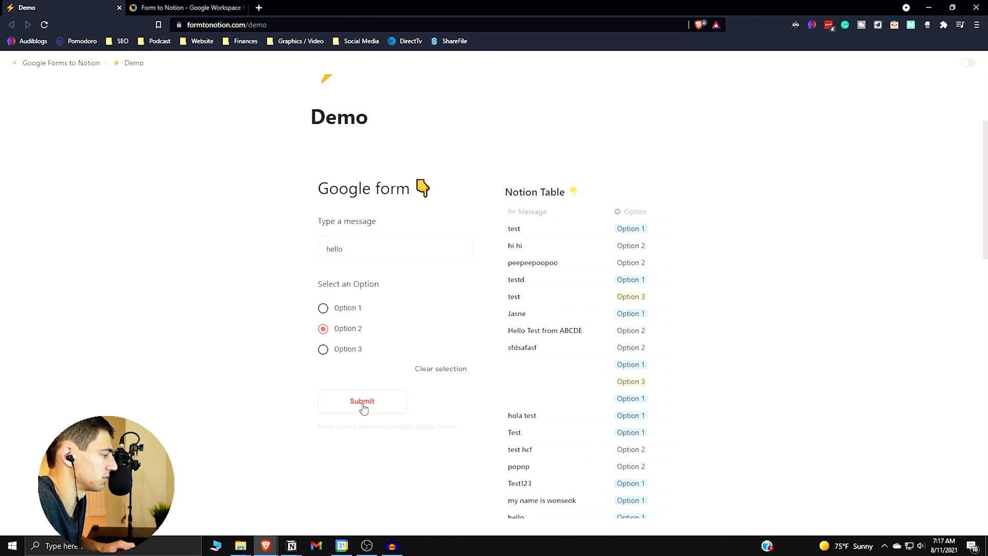
{"action": "scroll", "scroll_direction": "down", "scroll_amount": 3}
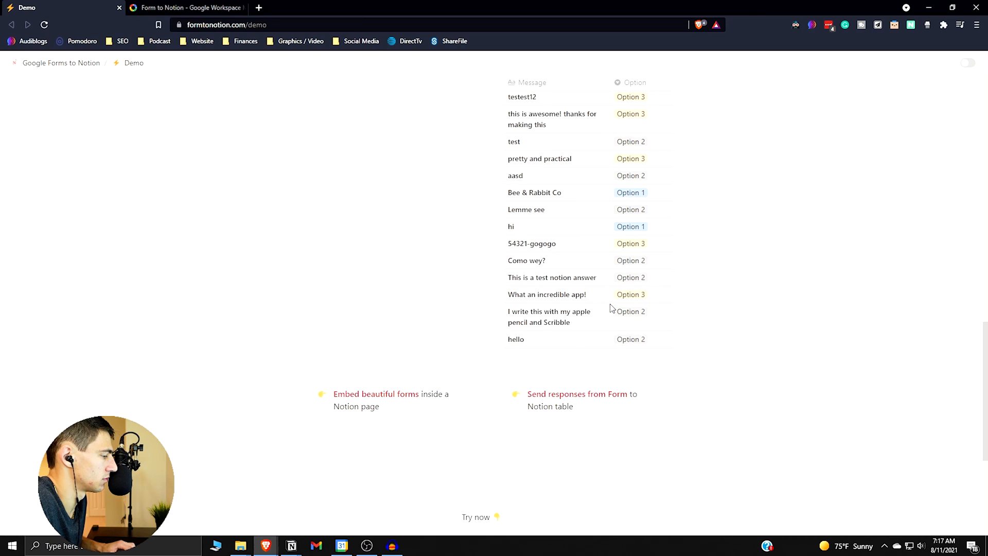
{"action": "scroll", "scroll_direction": "up", "scroll_amount": 3}
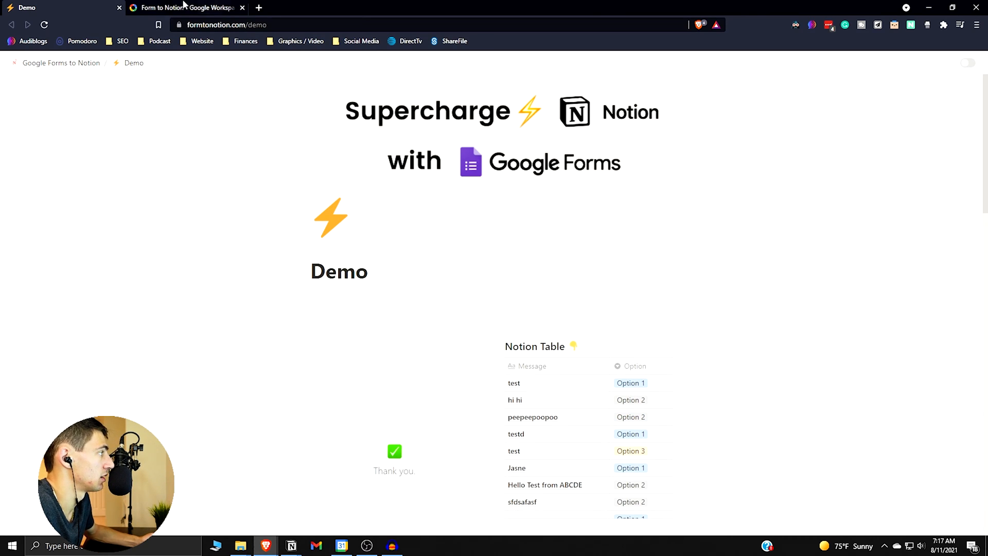
Uninstall the Form to Notion add-on from its Marketplace listing and start reinstalling it
{"action": "left_click", "coordinate": [186, 7]}
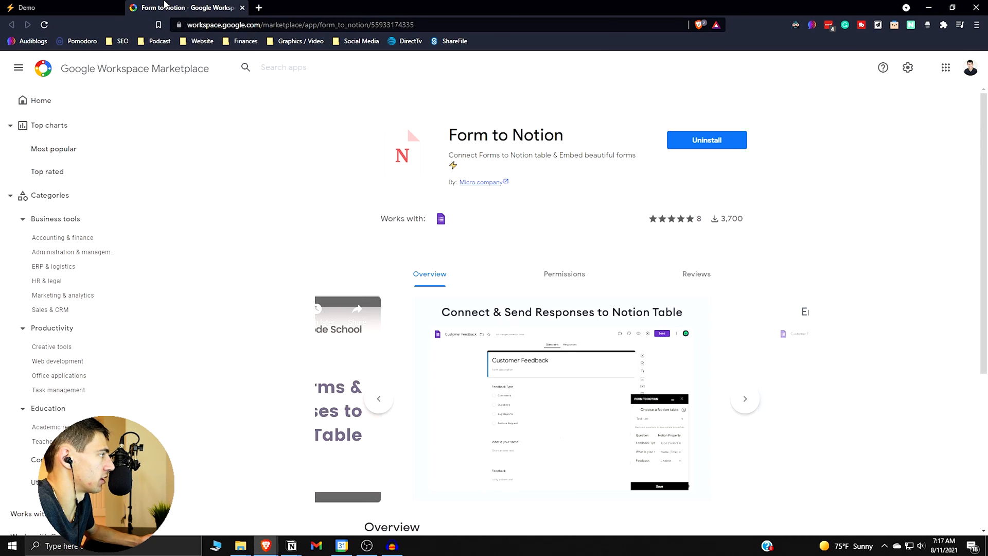
{"action": "mouse_move", "coordinate": [706, 140]}
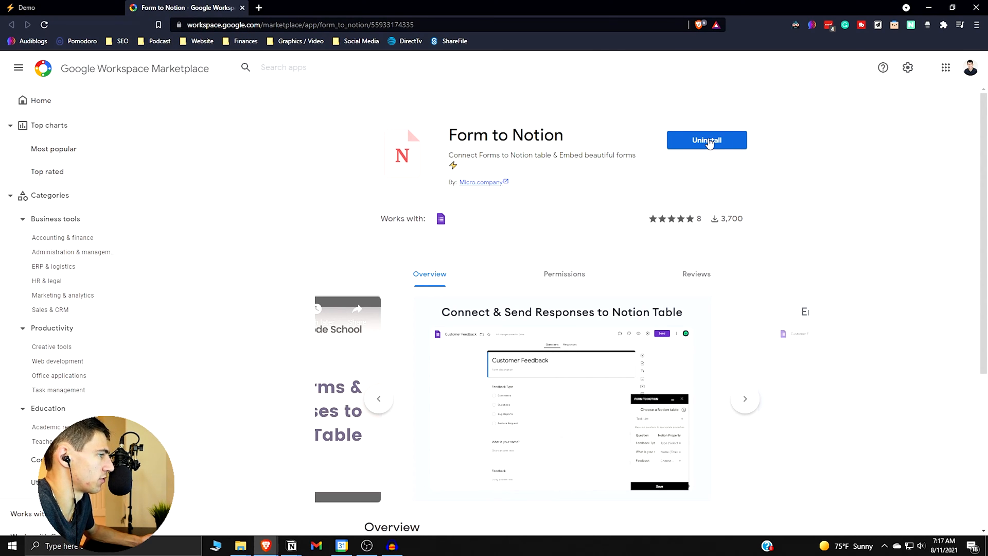
{"action": "left_click", "coordinate": [706, 140]}
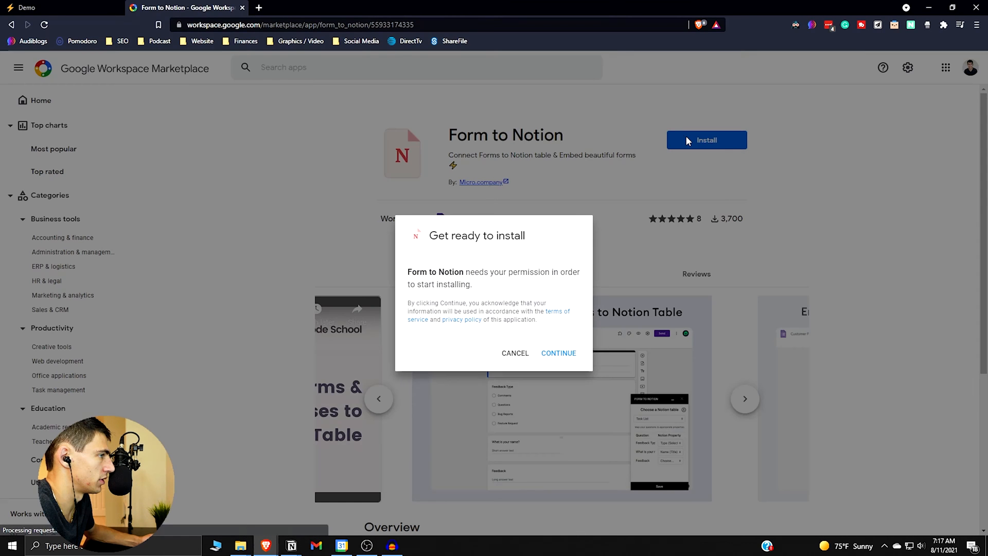
{"action": "left_click", "coordinate": [558, 353]}
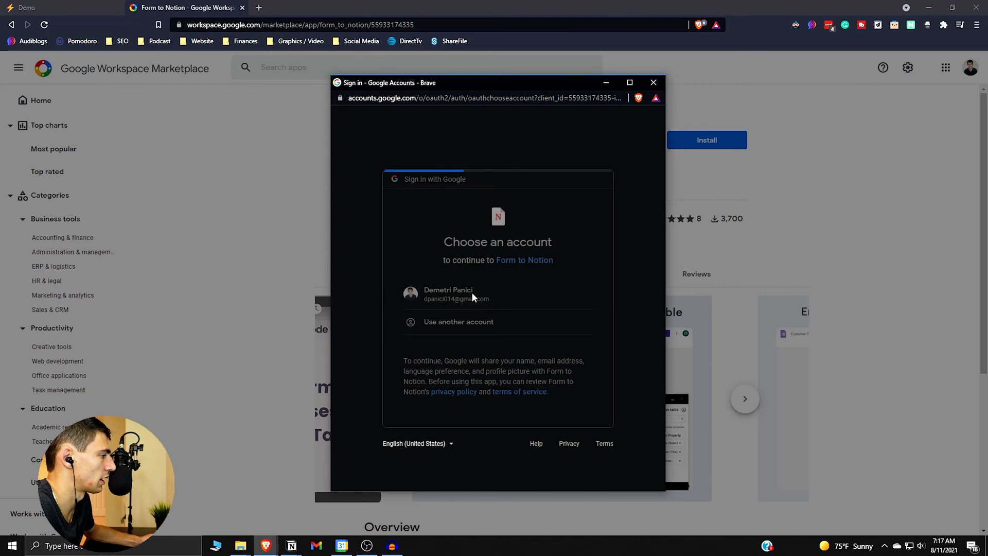
Grant the add-on access to the signed-in Google account and finish installation
{"action": "left_click", "coordinate": [448, 294]}
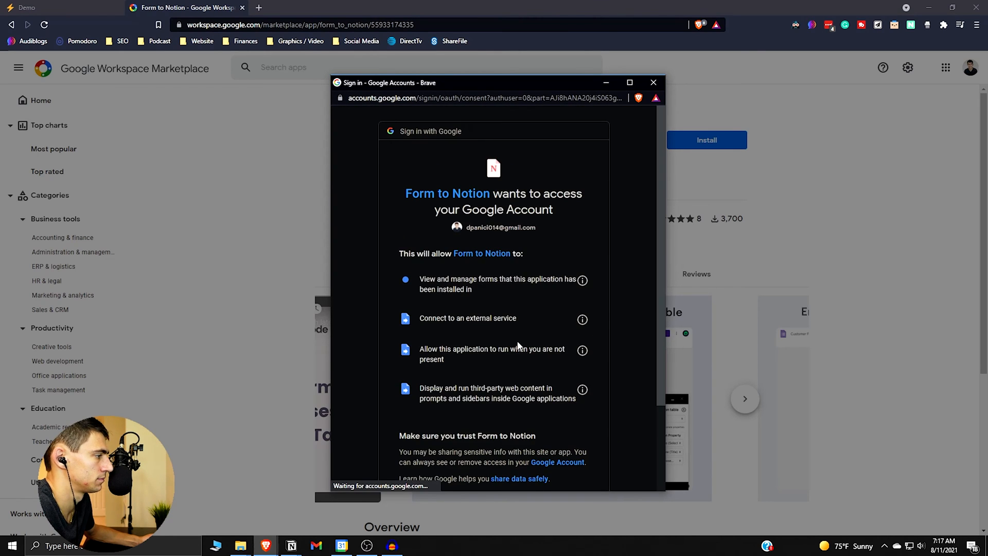
{"action": "scroll", "scroll_direction": "down", "scroll_amount": 3}
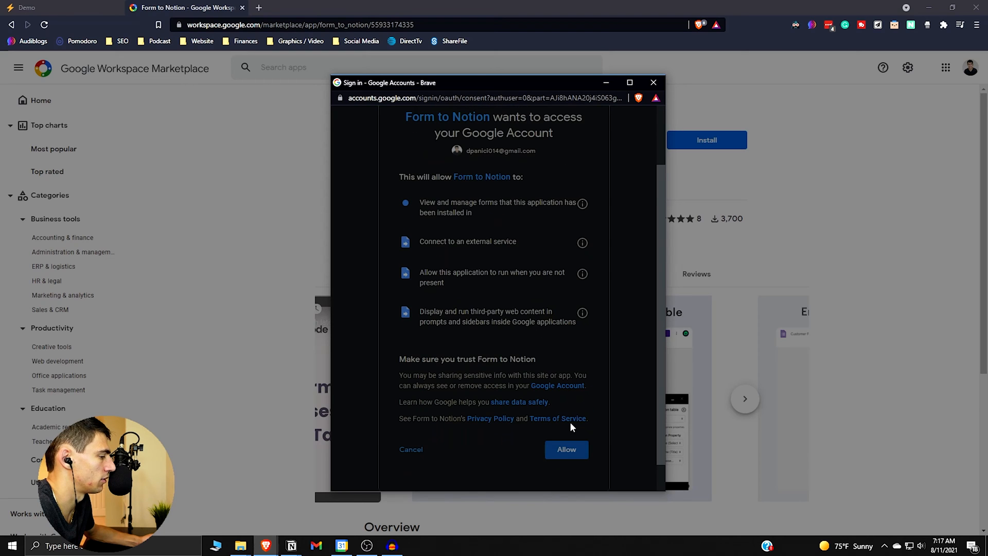
{"action": "left_click", "coordinate": [565, 449]}
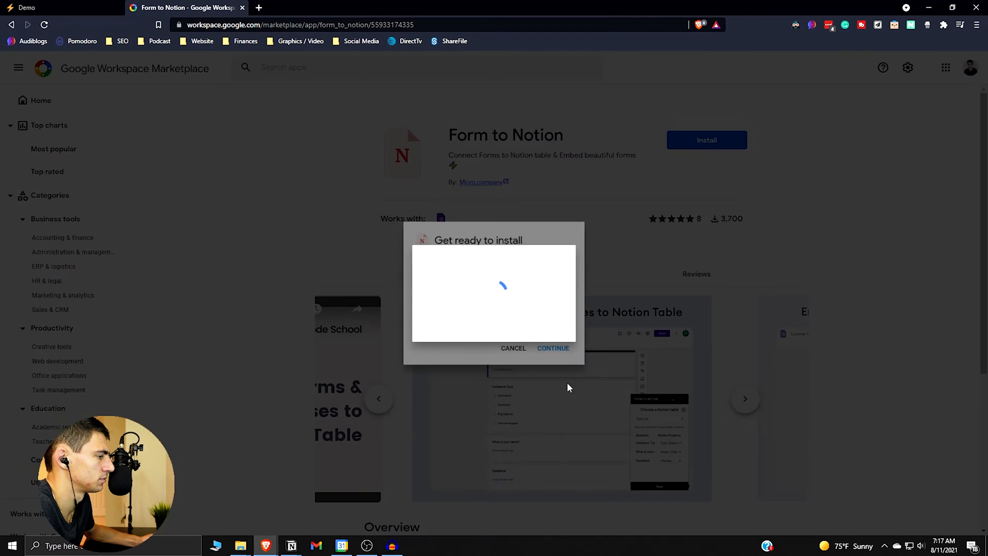
{"action": "left_click", "coordinate": [552, 347]}
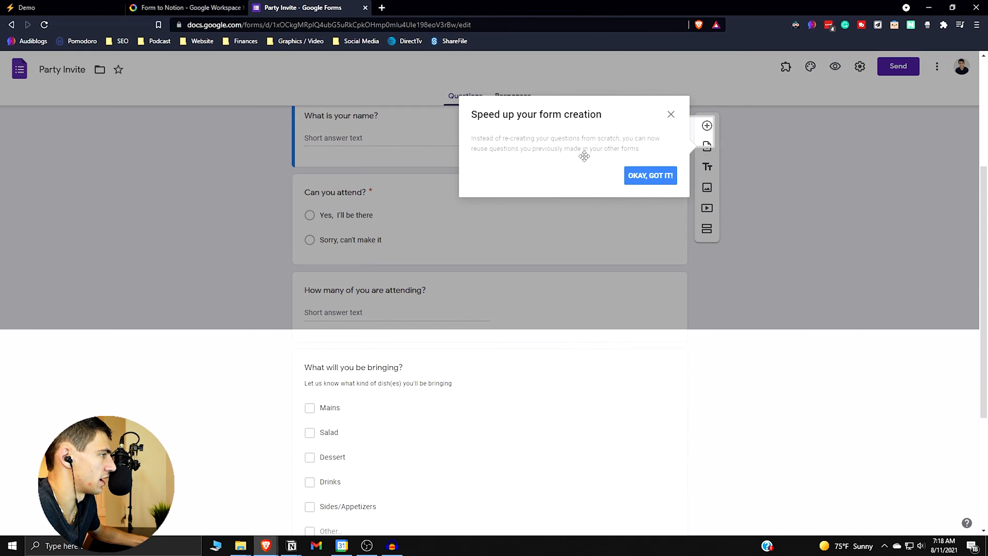
Dismiss the tip about reusing questions and look through the Party Invite questions
{"action": "left_click", "coordinate": [649, 175]}
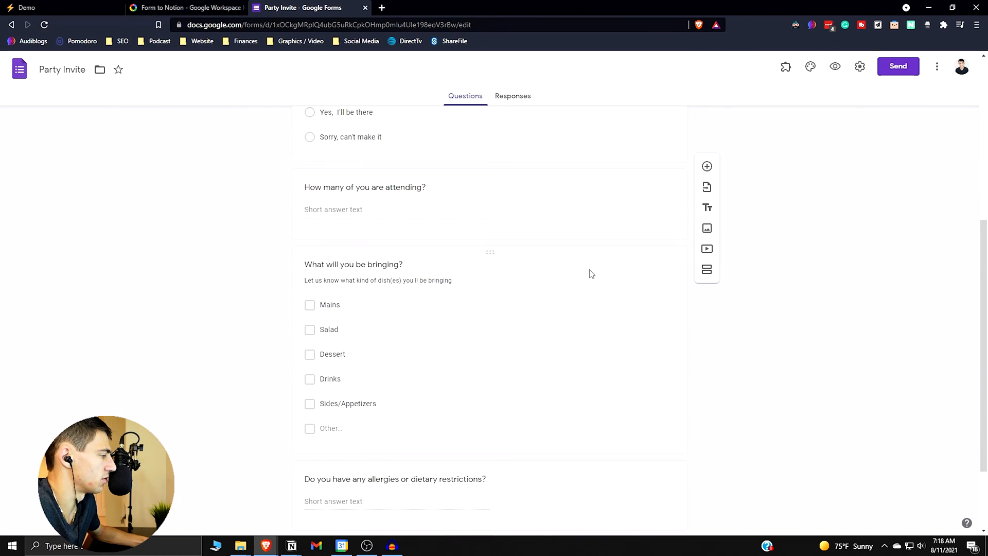
{"action": "scroll", "scroll_direction": "down", "scroll_amount": 3}
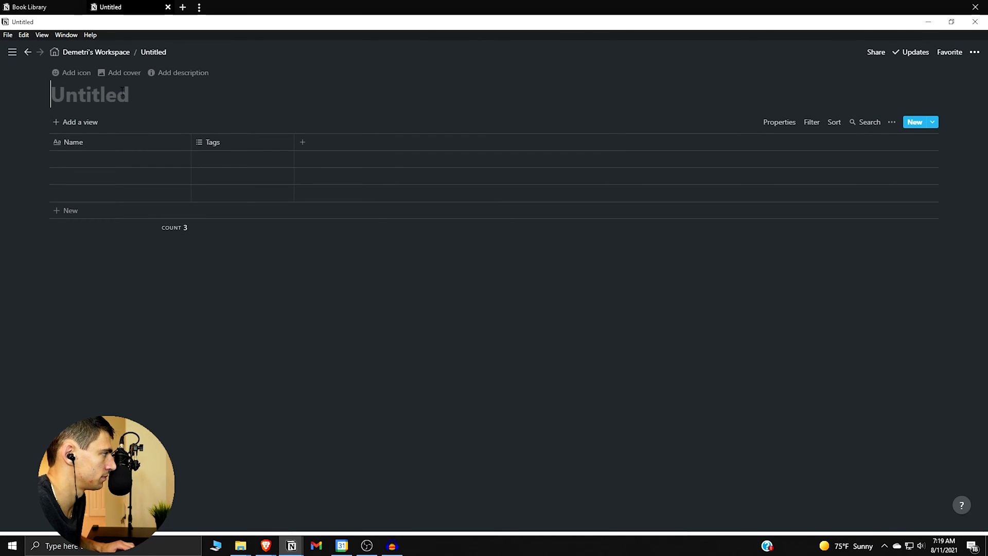
Title the database Google Form, set the first row's Status to Yes I'll be there and open it
{"action": "type", "text": "Google Form"}
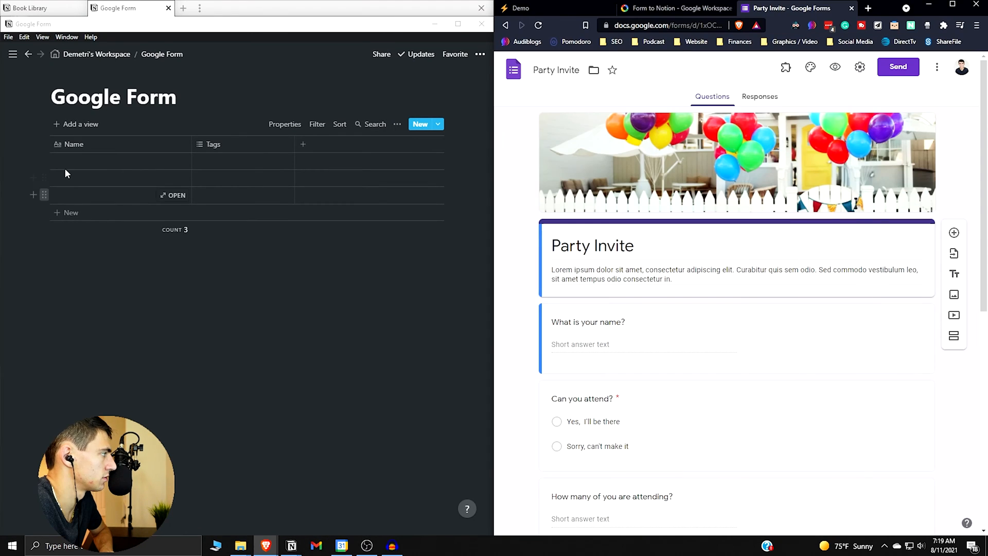
{"action": "mouse_move", "coordinate": [161, 162]}
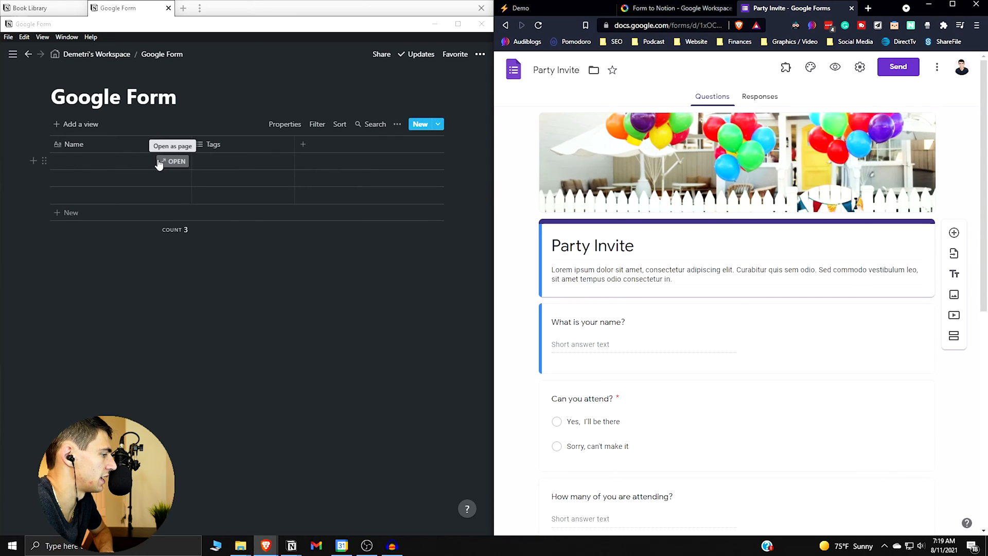
{"action": "left_click", "coordinate": [213, 144]}
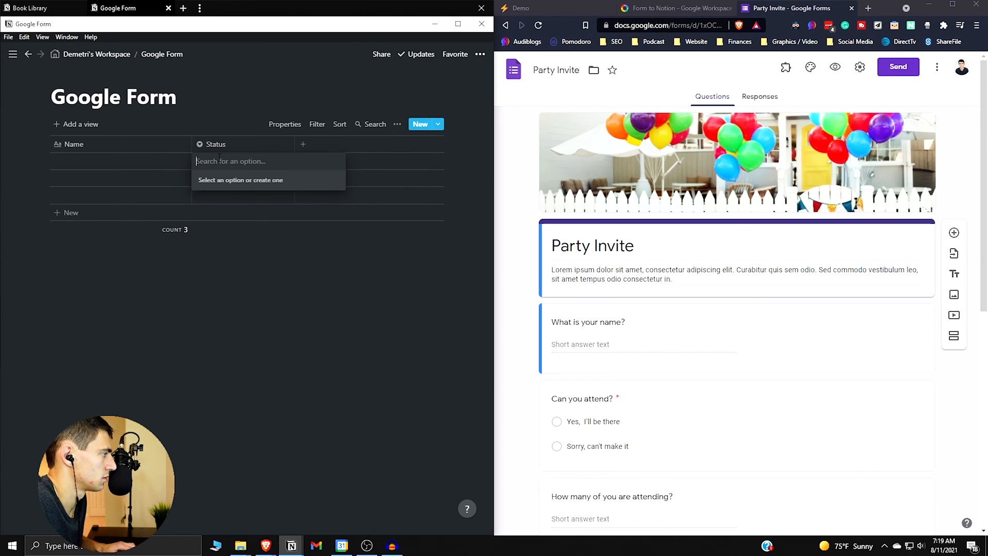
{"action": "left_click", "coordinate": [239, 180]}
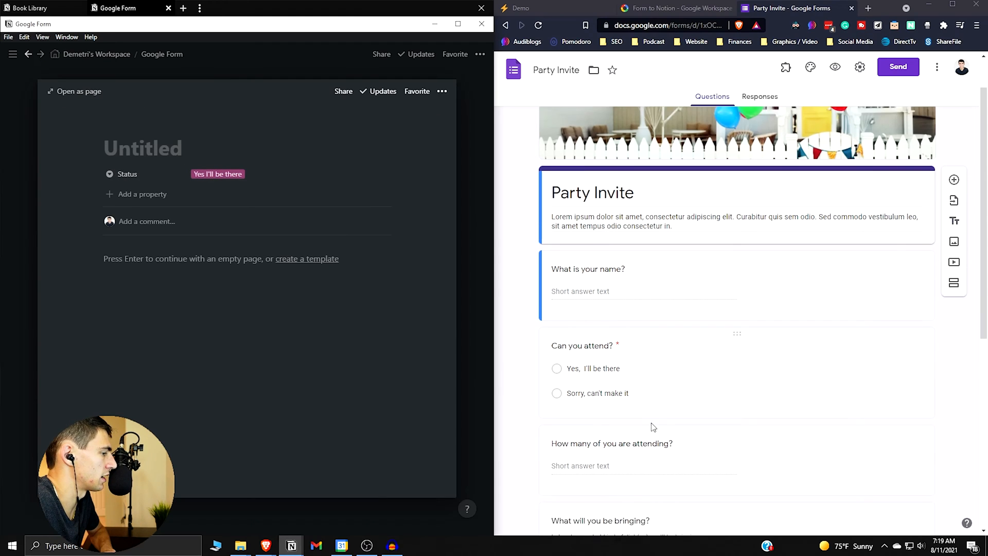
Add headcount and dish properties, the latter with options Mains, Salad, Dessert, Drinks, Sides/Appetizers, Other
{"action": "left_click", "coordinate": [141, 194]}
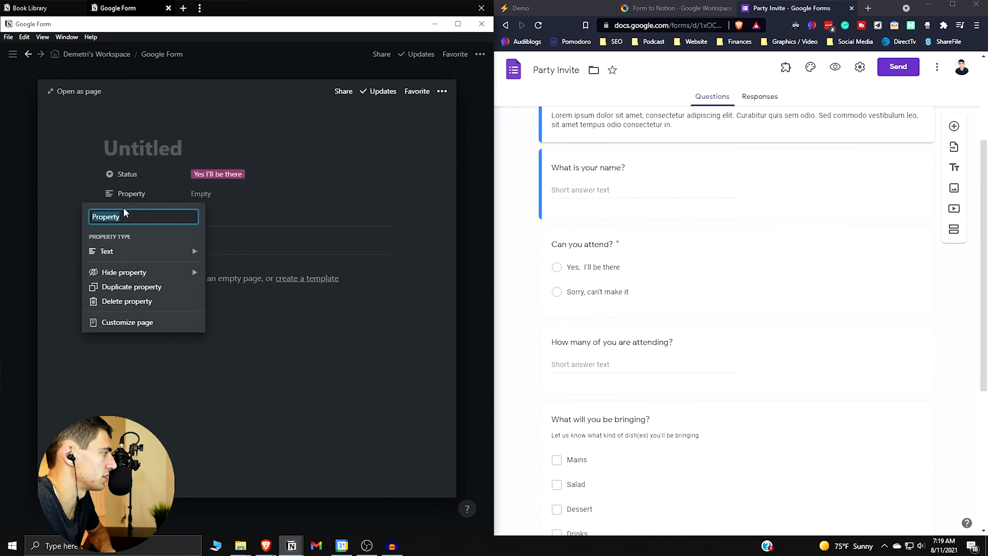
{"action": "type", "text": "How many of you ..."}
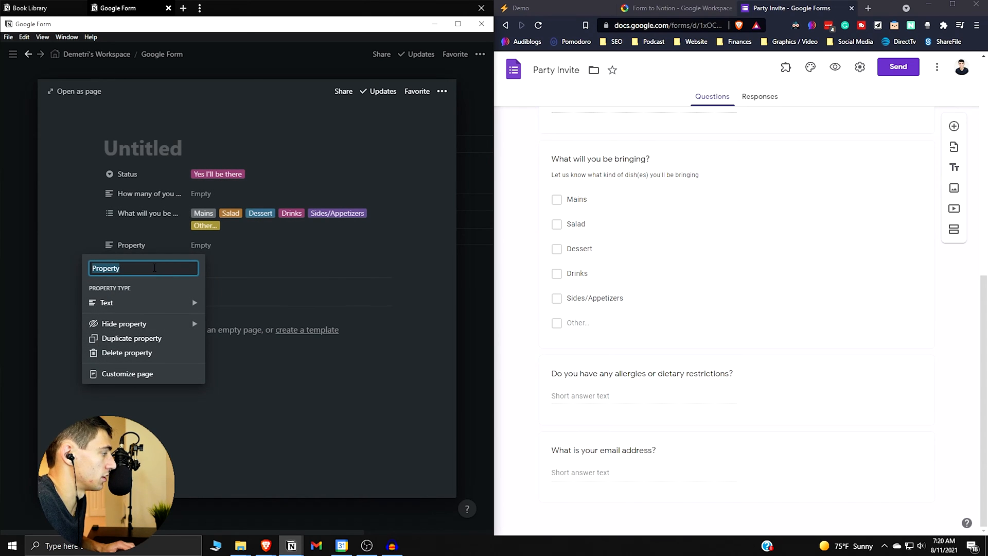
{"action": "type", "text": "Do"}
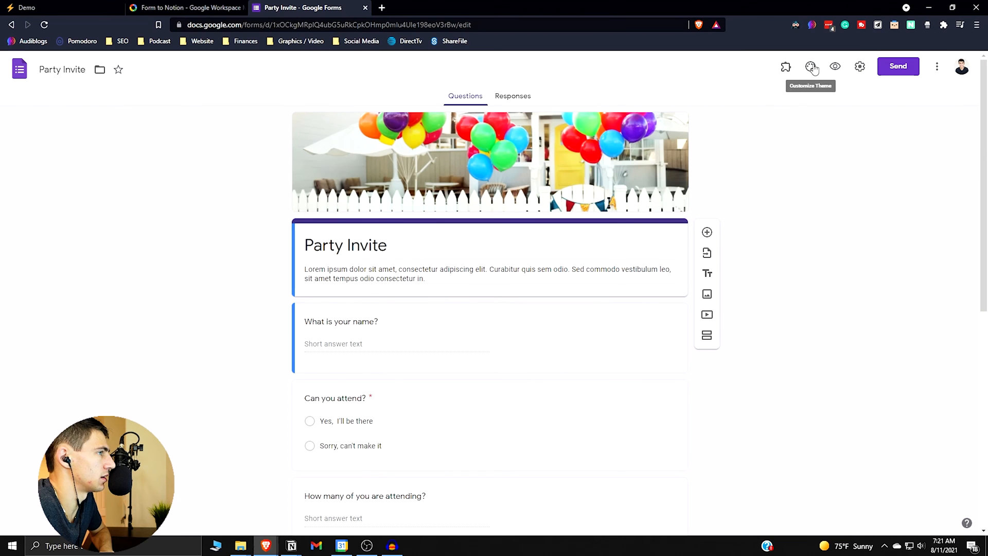
Start connecting the Party Invite form to Notion from the Form to Notion add-on menu
{"action": "left_click", "coordinate": [786, 67]}
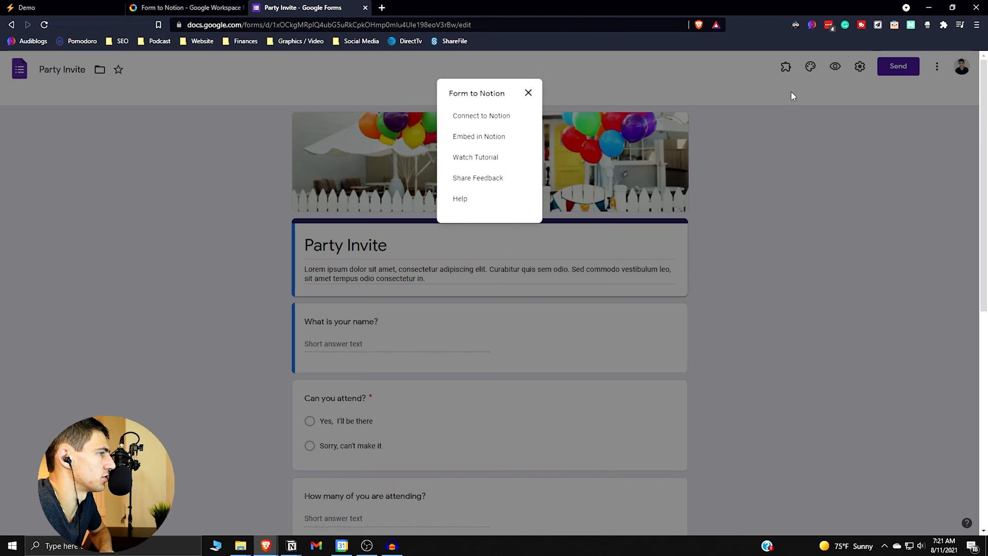
{"action": "left_click", "coordinate": [528, 93]}
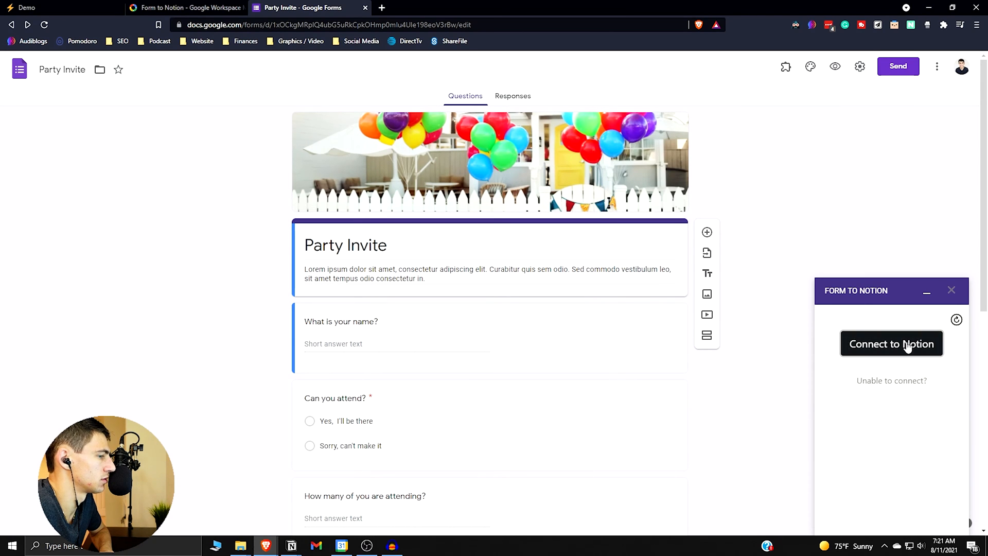
{"action": "left_click", "coordinate": [890, 343]}
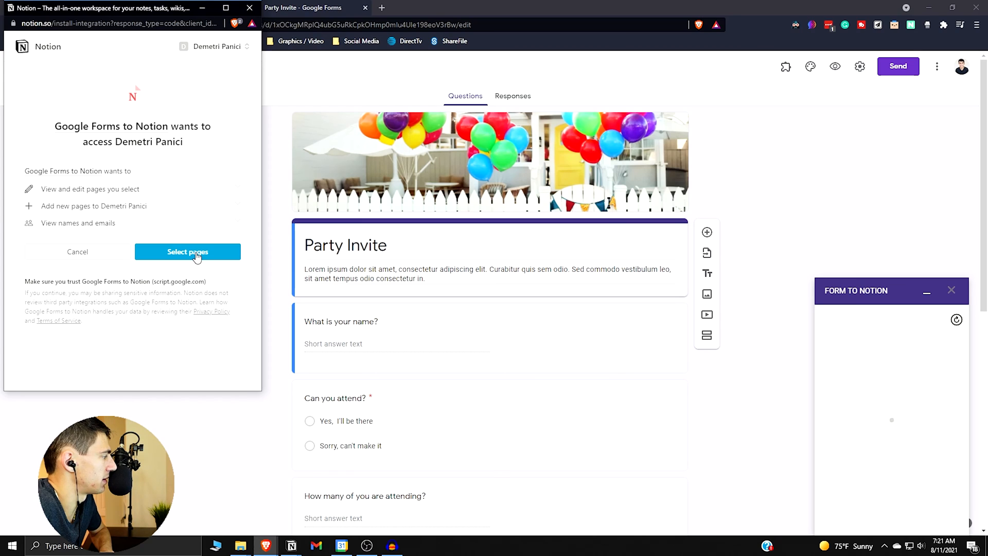
Authorize the add-on to access the Google Form page in Notion
{"action": "left_click", "coordinate": [187, 252]}
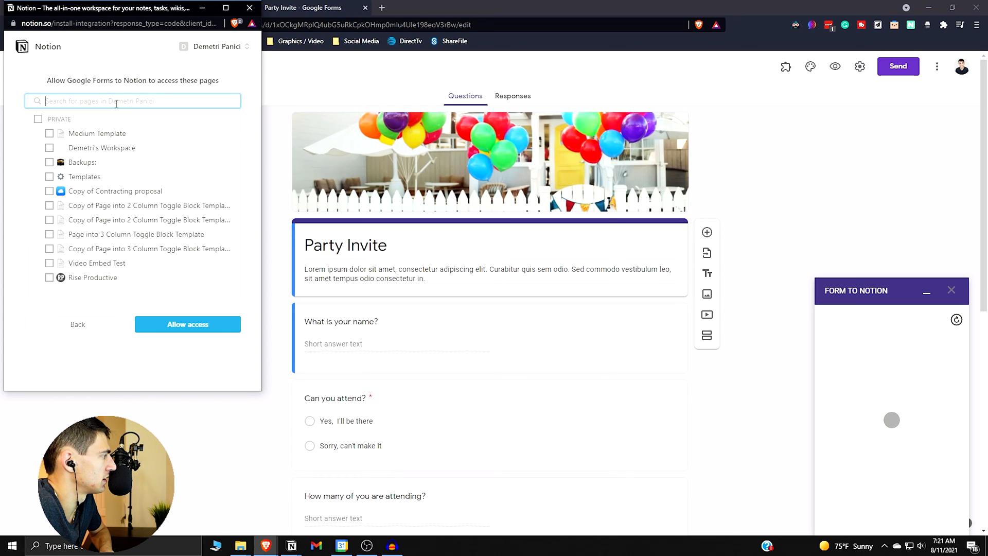
{"action": "type", "text": "form"}
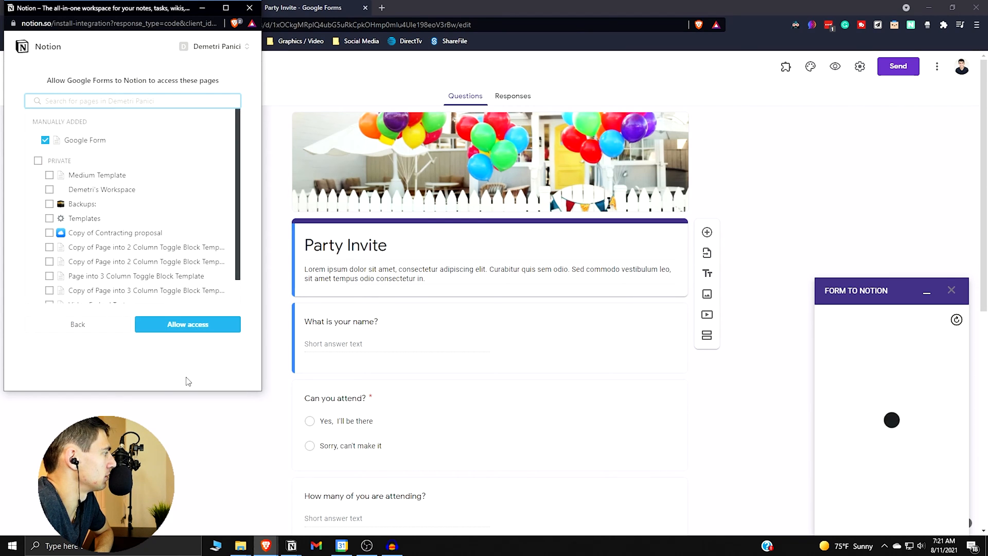
{"action": "left_click", "coordinate": [188, 323]}
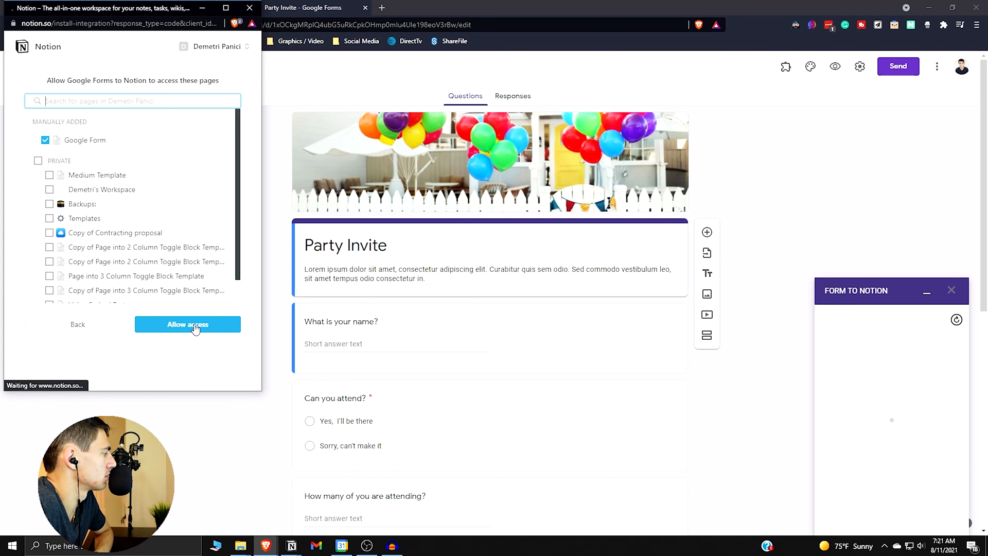
{"action": "left_click", "coordinate": [188, 323]}
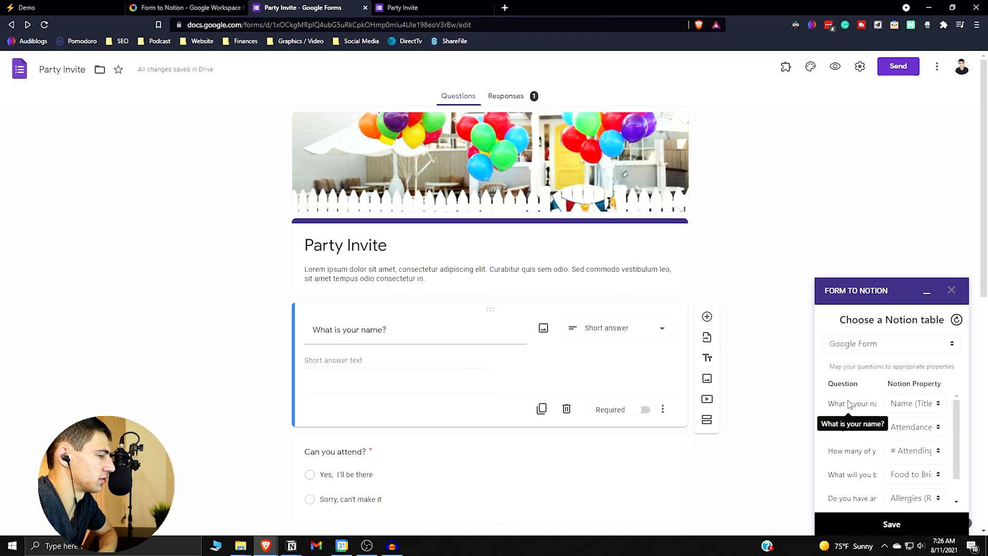
Choose the Google Form table and map the questions to Attendance, # Attending and the other matching columns
{"action": "left_click", "coordinate": [915, 404]}
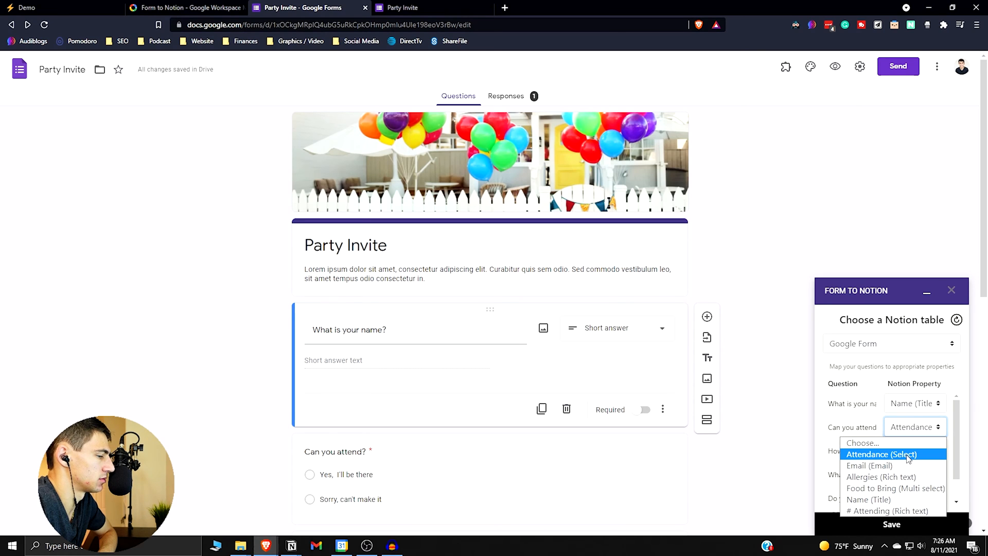
{"action": "left_click", "coordinate": [913, 451]}
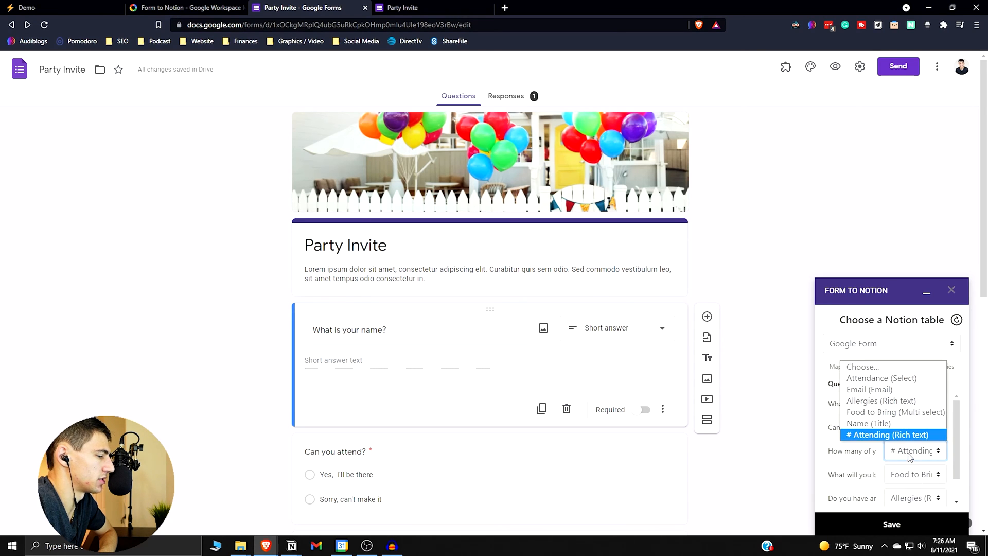
{"action": "left_click", "coordinate": [891, 435]}
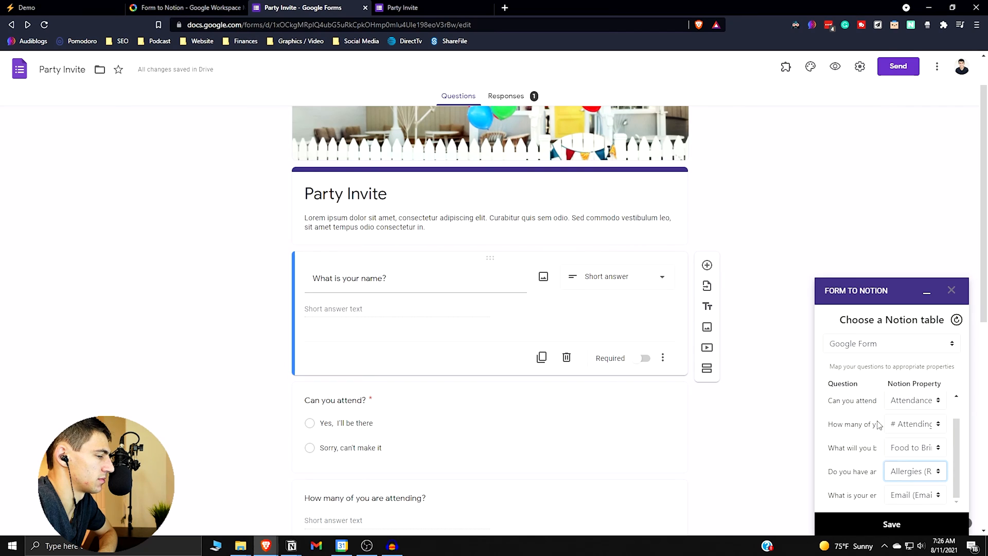
{"action": "scroll", "scroll_direction": "down", "scroll_amount": 3}
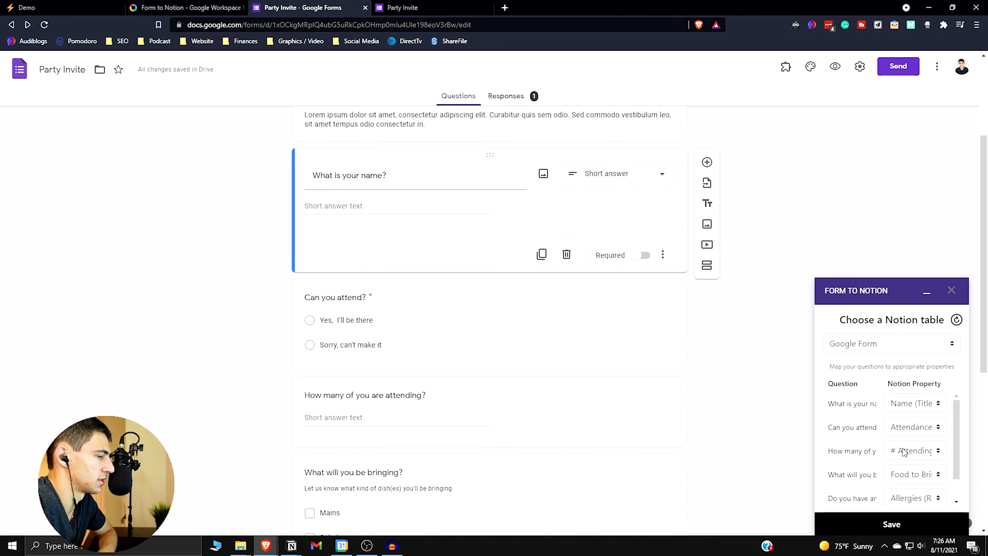
{"action": "left_click", "coordinate": [404, 7]}
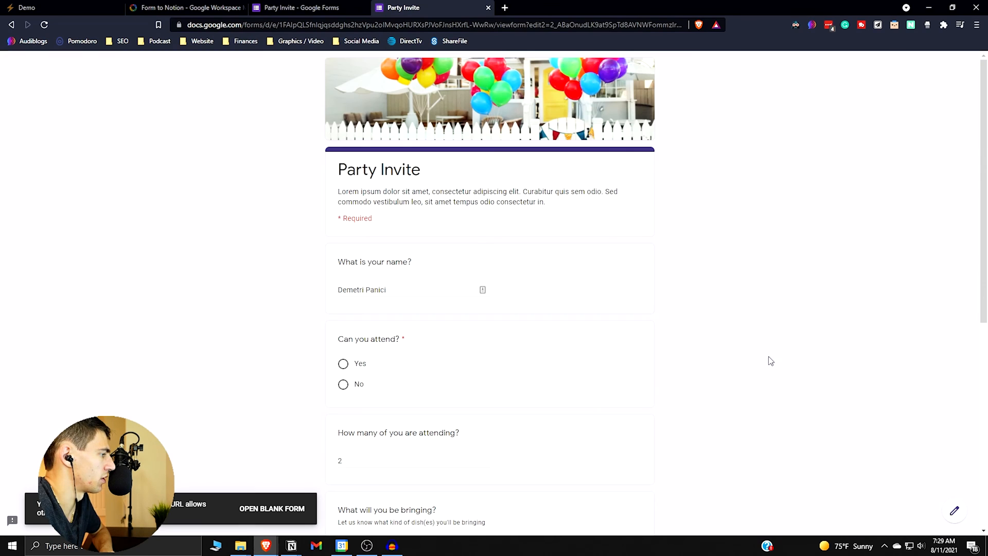
{"action": "mouse_move", "coordinate": [683, 244]}
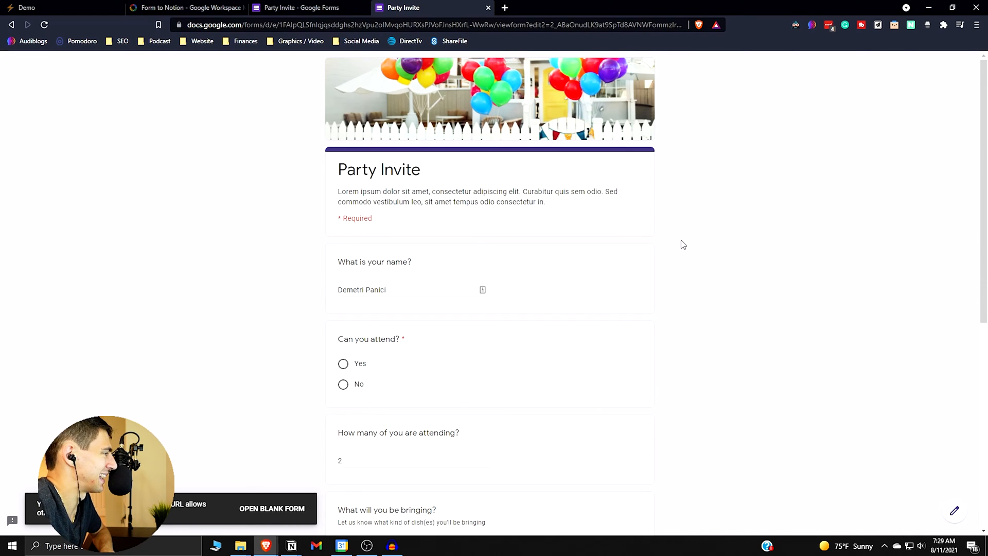
Answer Yes to attending, review the 2 people, dessert and no-allergies answers, and submit the response
{"action": "scroll", "scroll_direction": "down", "scroll_amount": 3}
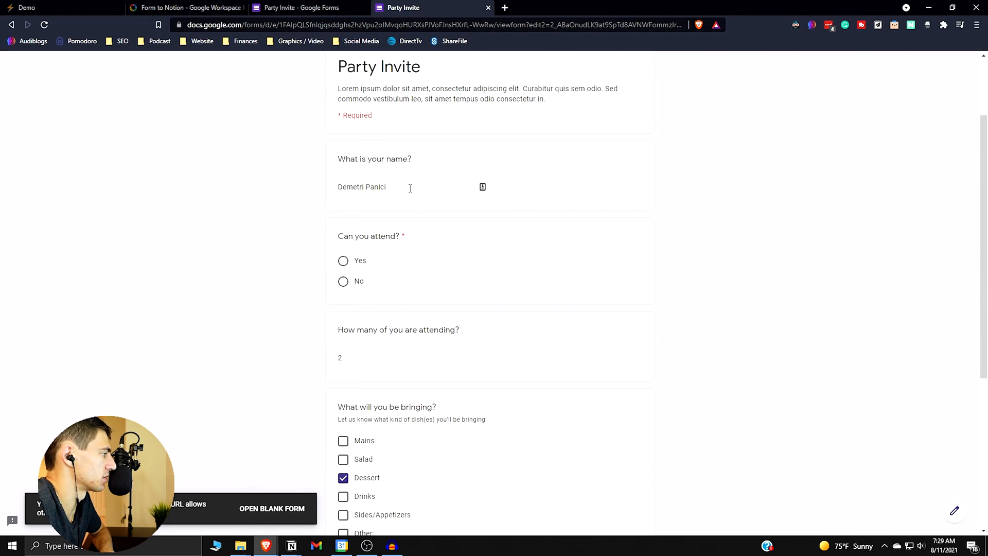
{"action": "left_click", "coordinate": [343, 260]}
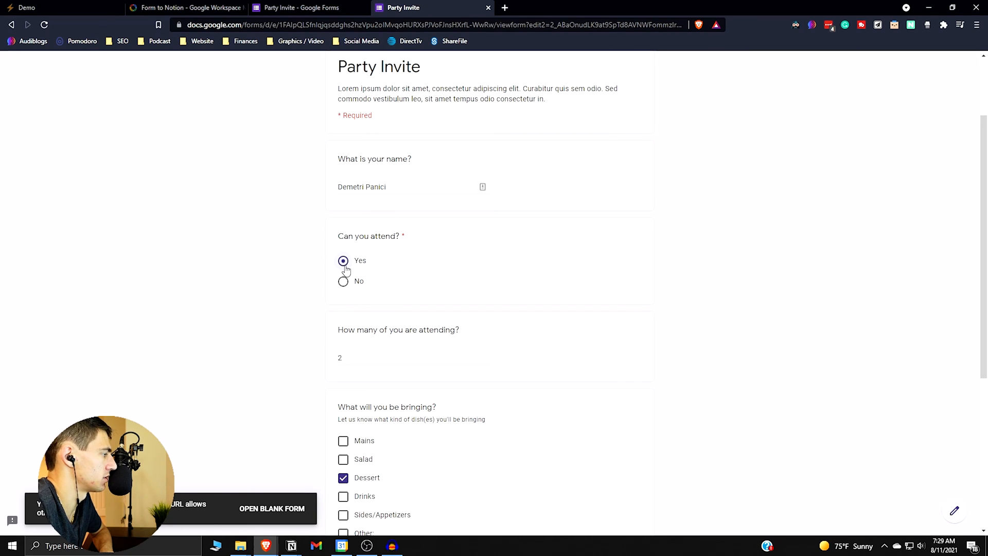
{"action": "scroll", "scroll_direction": "down", "scroll_amount": 3}
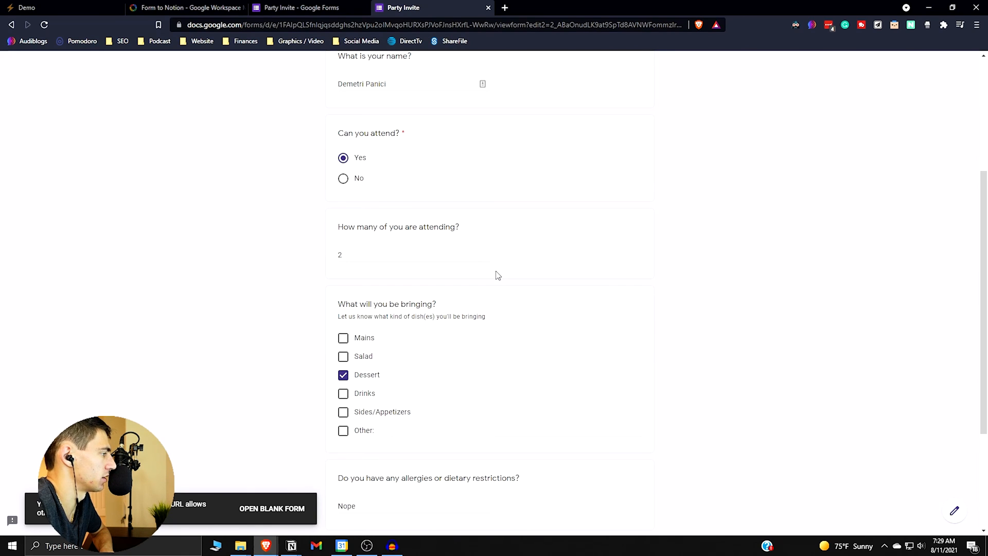
{"action": "scroll", "scroll_direction": "down", "scroll_amount": 3}
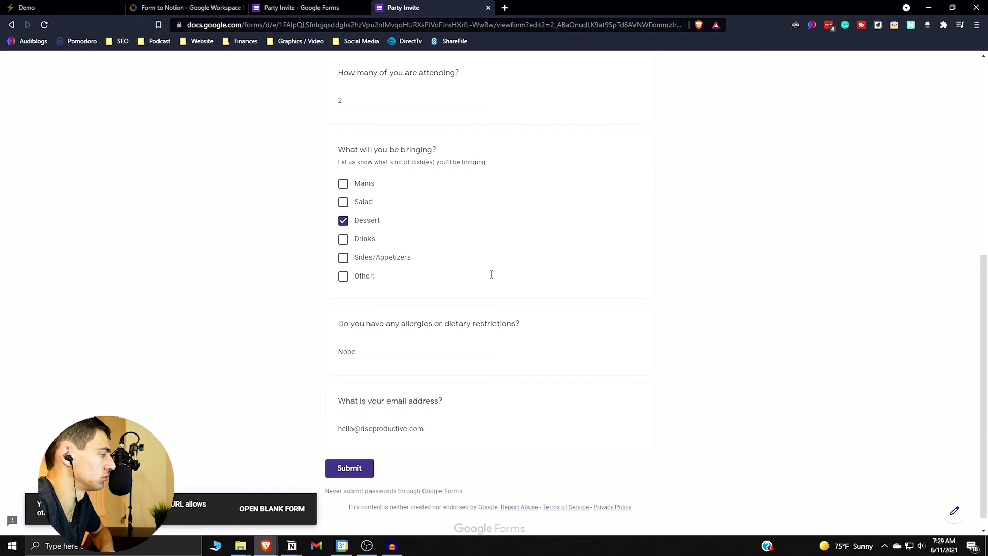
{"action": "scroll", "scroll_direction": "down", "scroll_amount": 3}
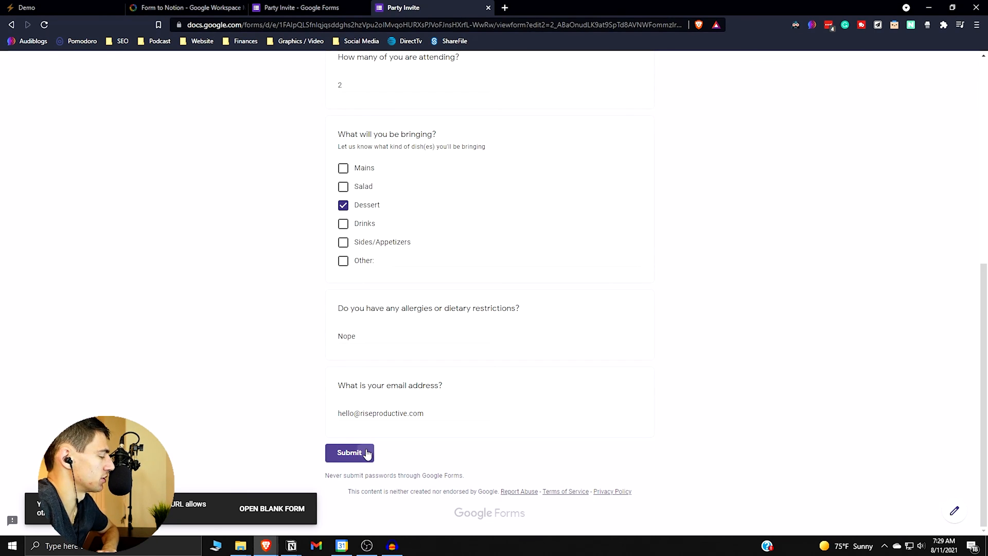
{"action": "left_click", "coordinate": [350, 452]}
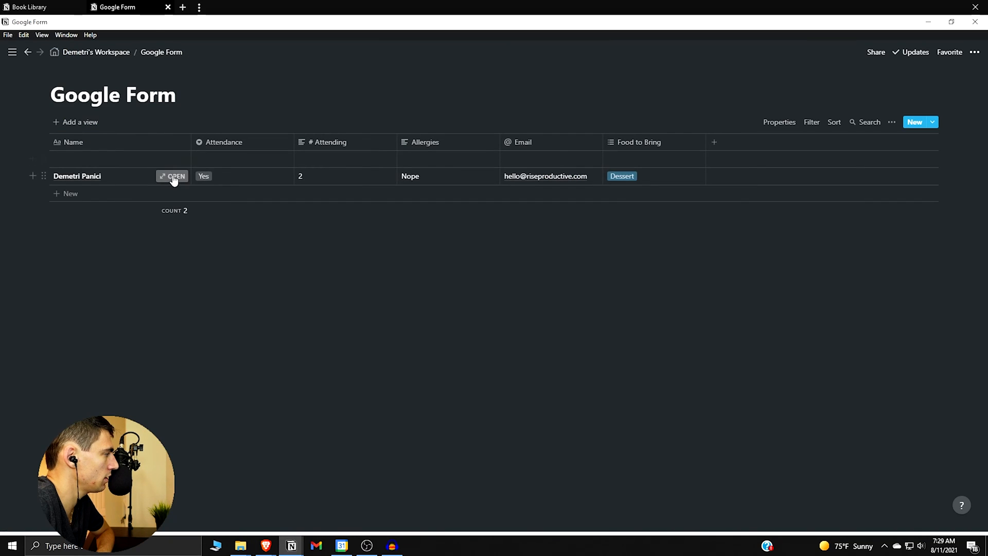
Review the submitted row in the Google Form table and return to the workspace home page
{"action": "left_click", "coordinate": [172, 176]}
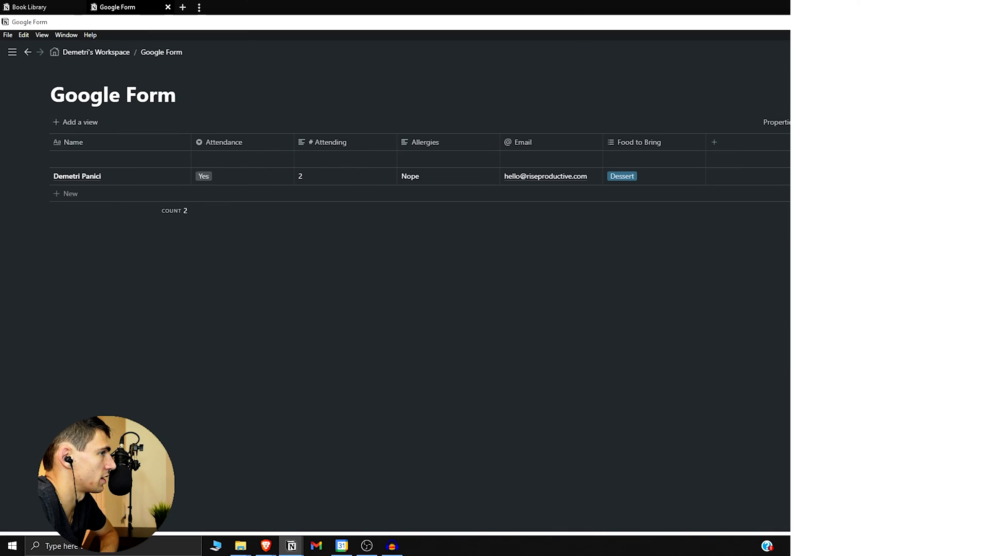
{"action": "left_click", "coordinate": [975, 51]}
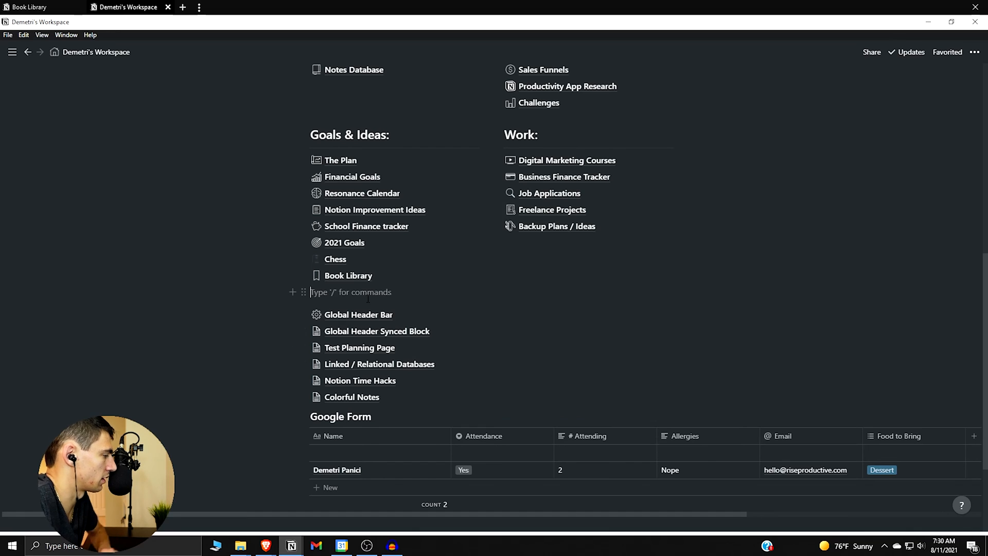
Insert a new sub-page titled Google Form into the workspace page
{"action": "type", "text": "/page"}
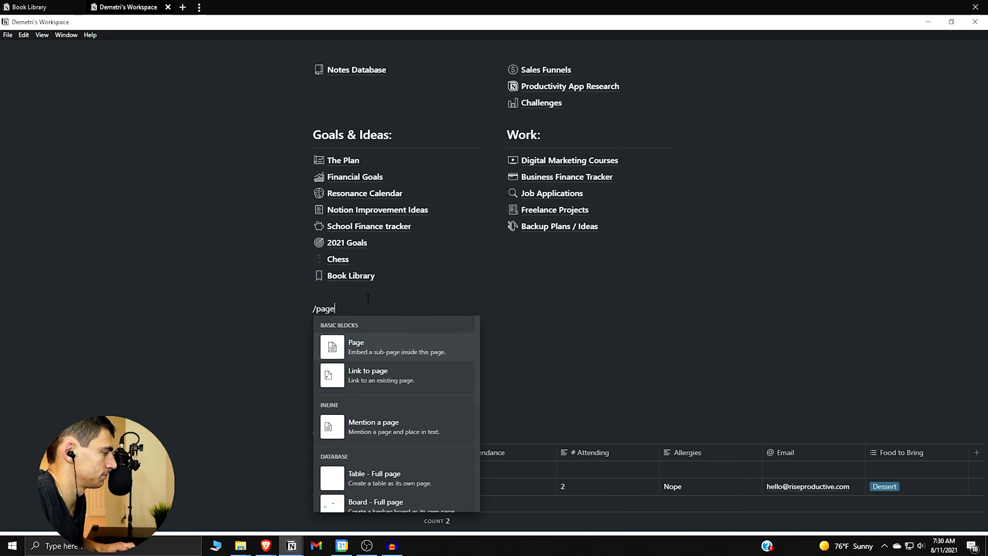
{"action": "left_click", "coordinate": [356, 346]}
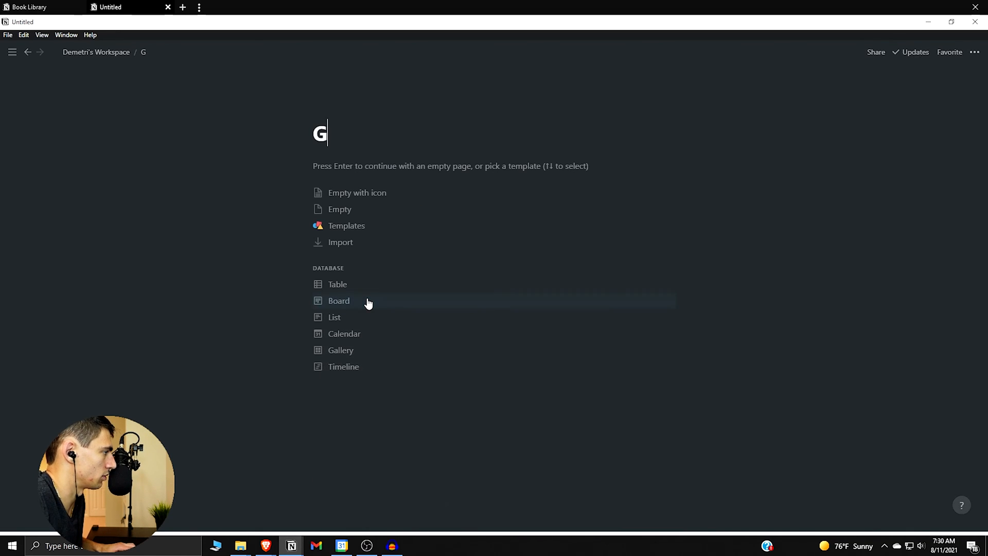
{"action": "type", "text": "oogle Form"}
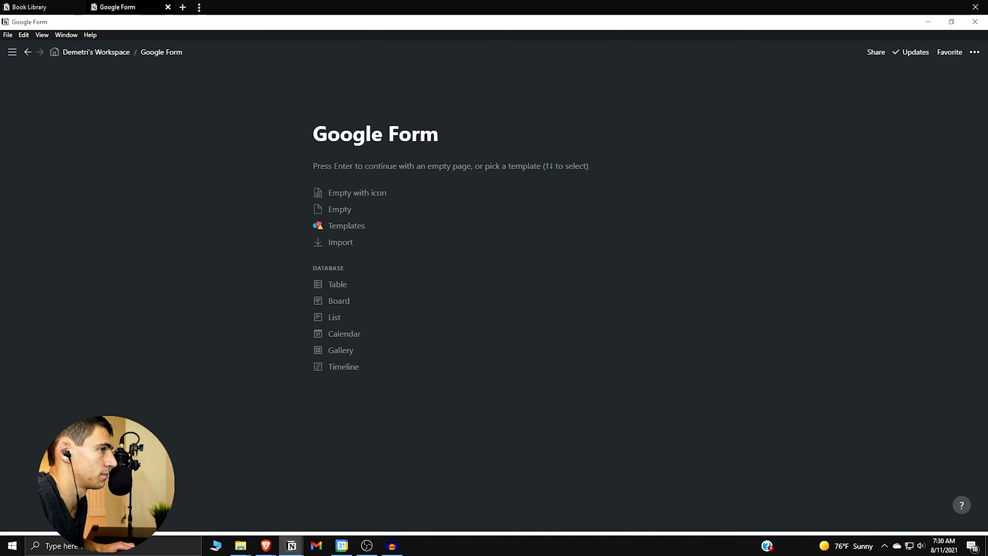
Go back to the workspace page and open the new Google Form page
{"action": "left_click", "coordinate": [973, 53]}
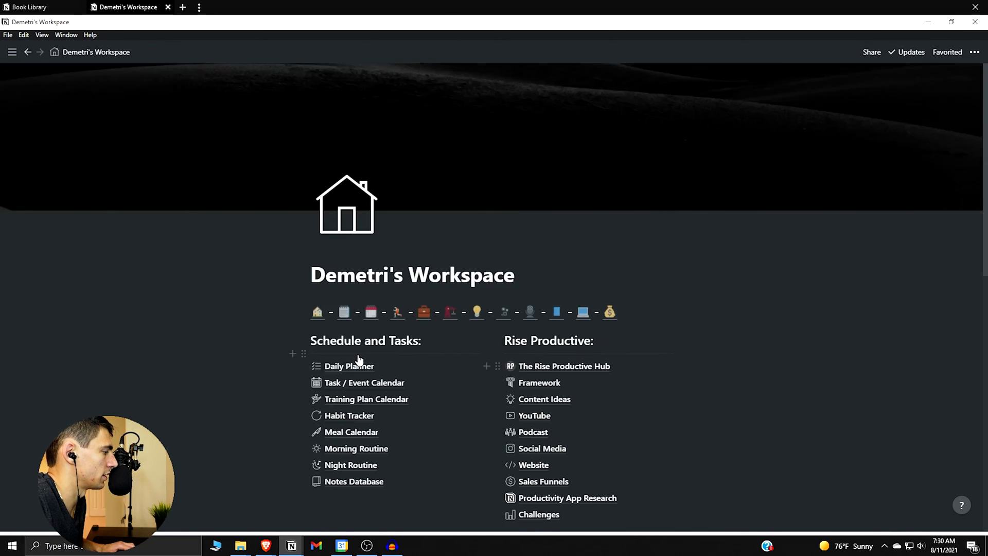
{"action": "scroll", "scroll_direction": "down", "scroll_amount": 3}
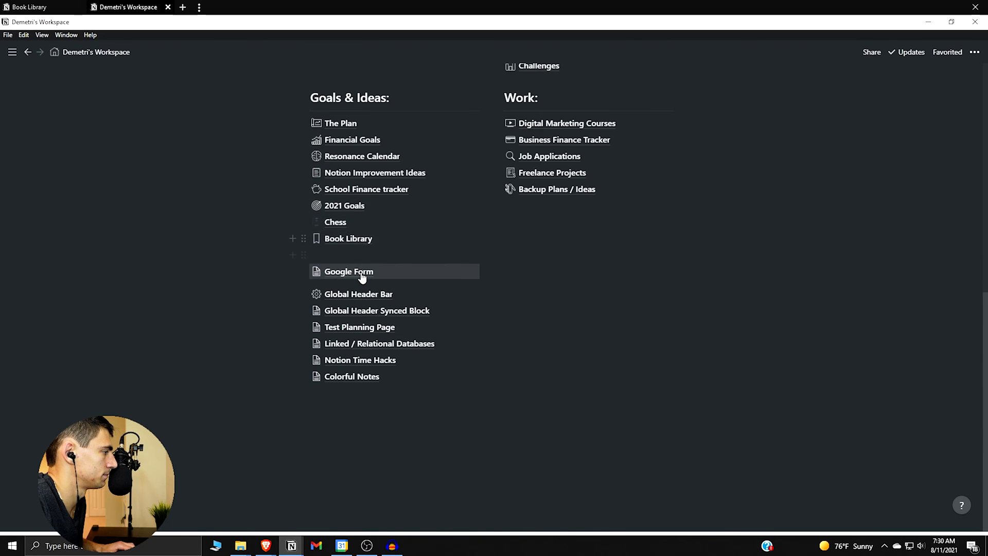
{"action": "left_click", "coordinate": [348, 272]}
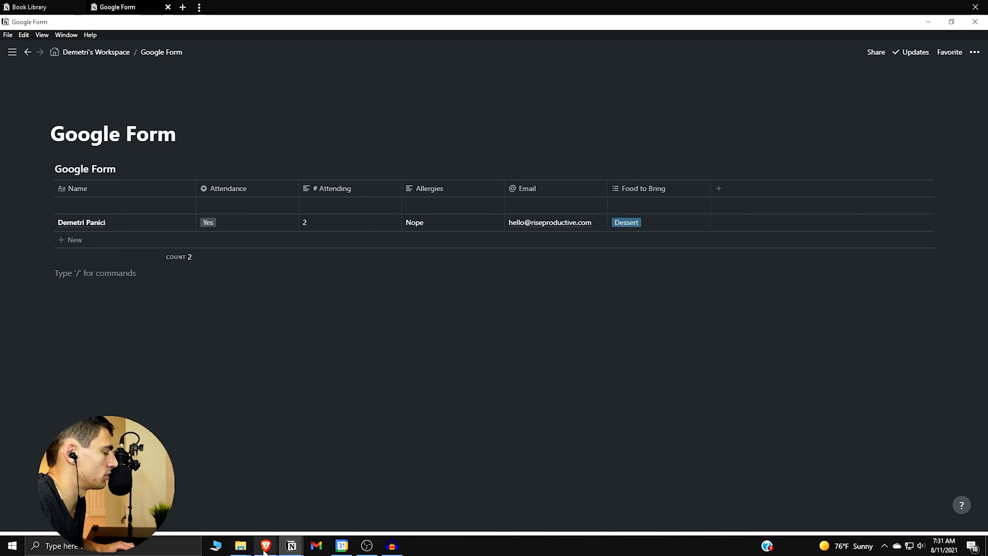
{"action": "mouse_move", "coordinate": [265, 546]}
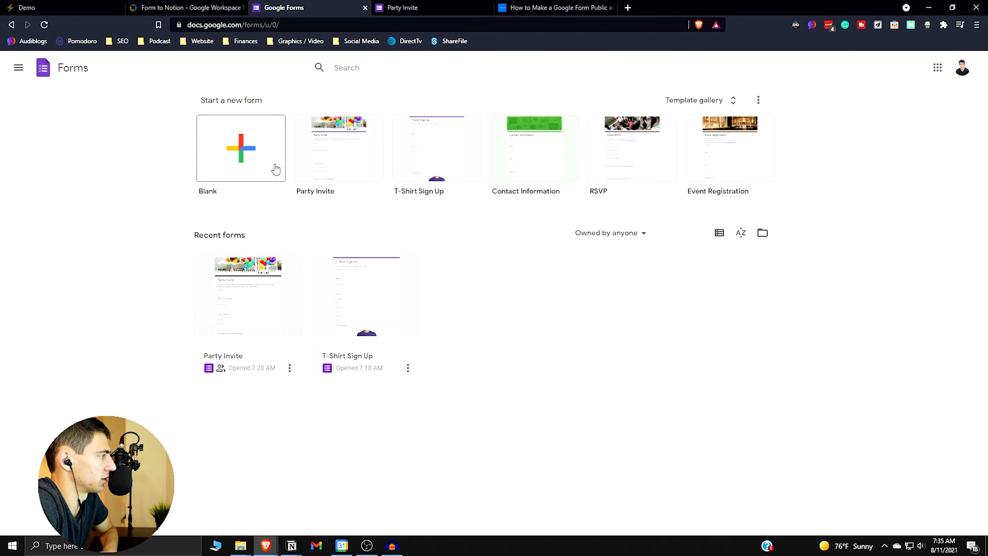
Create a blank form titled Example Form with a multiple-choice question 'Question to Ask'
{"action": "left_click", "coordinate": [241, 148]}
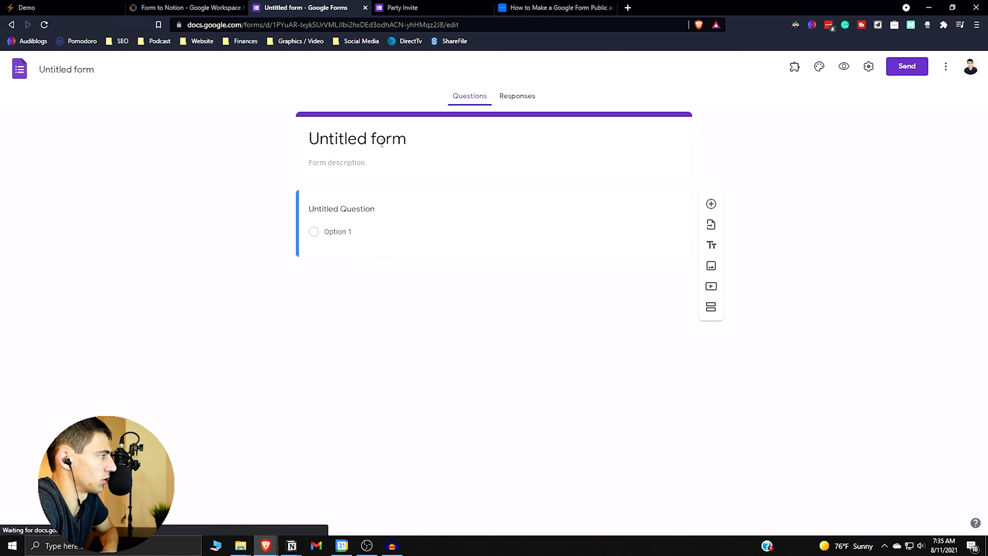
{"action": "type", "text": "Example Form"}
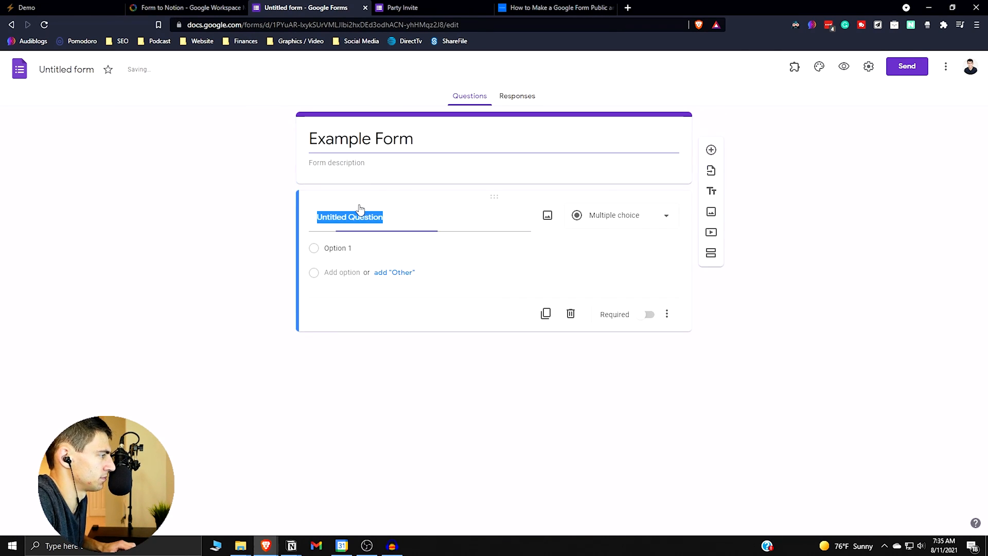
{"action": "type", "text": "Question to"}
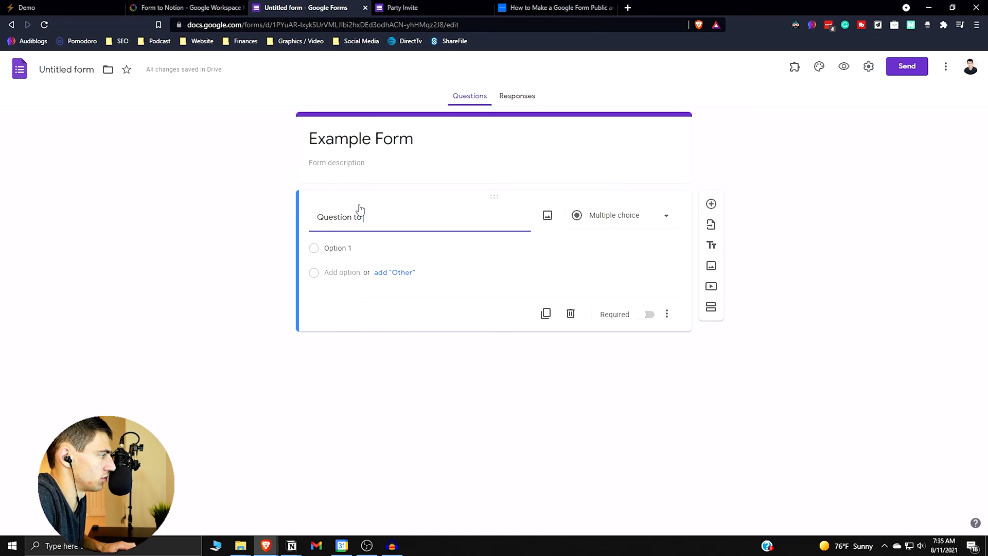
{"action": "type", "text": "Ask"}
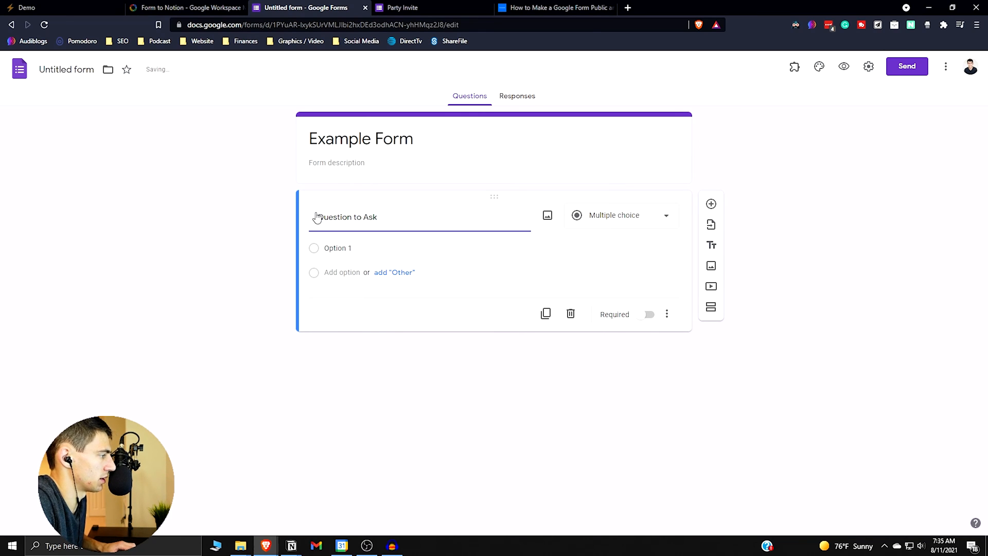
{"action": "left_click", "coordinate": [394, 272]}
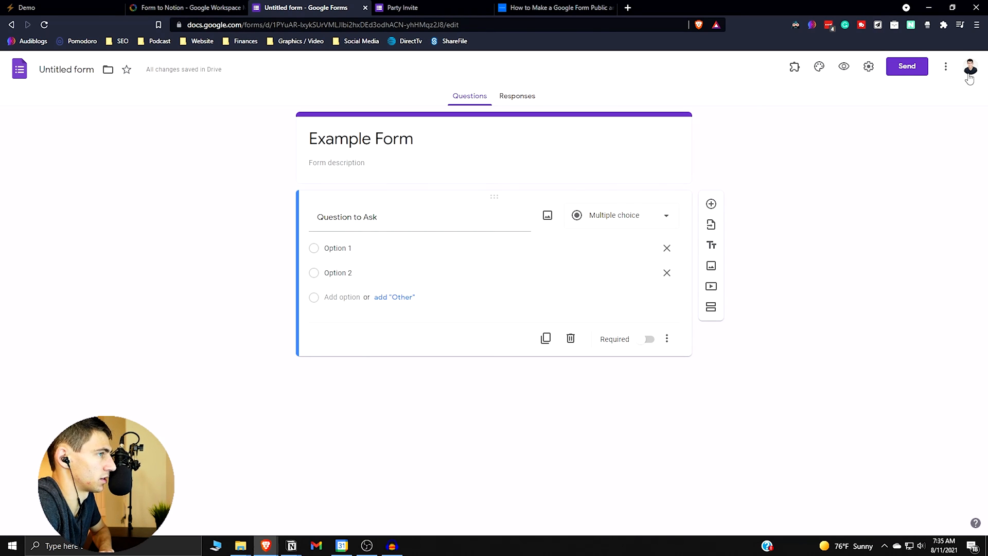
Bring up the form's collaborator and link-sharing settings from the More menu
{"action": "left_click", "coordinate": [868, 67]}
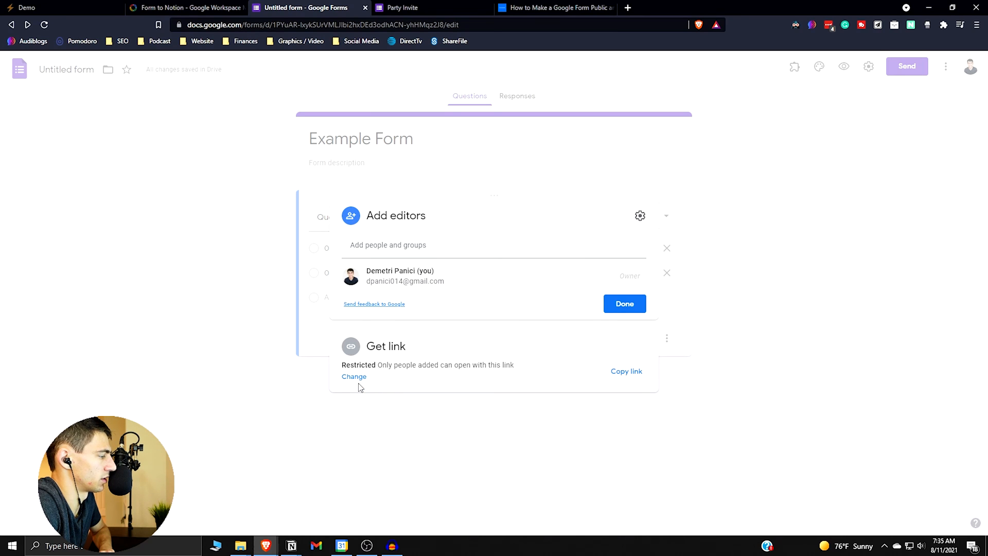
Let anyone with the link edit the form, copy the link, and move to the Send dialog
{"action": "left_click", "coordinate": [354, 376]}
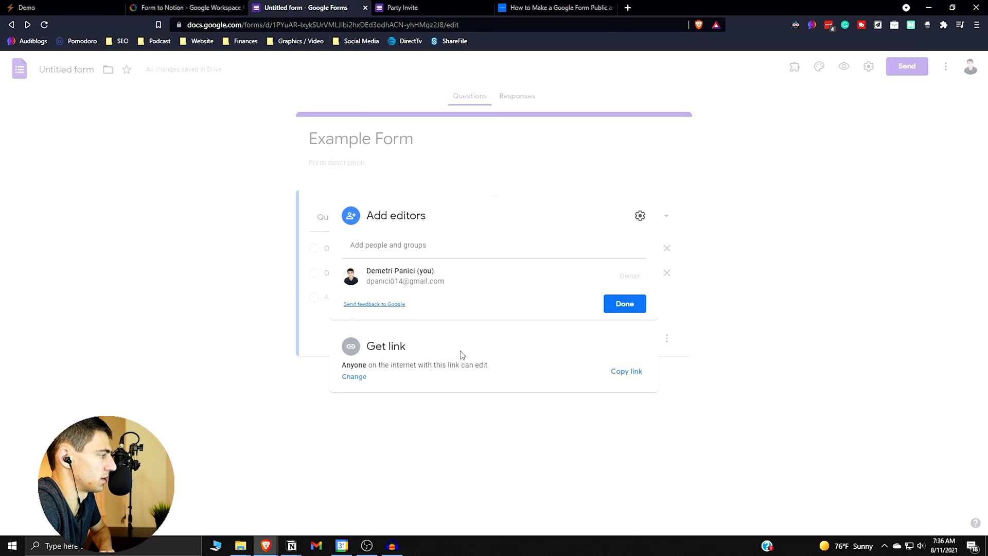
{"action": "left_click", "coordinate": [354, 377]}
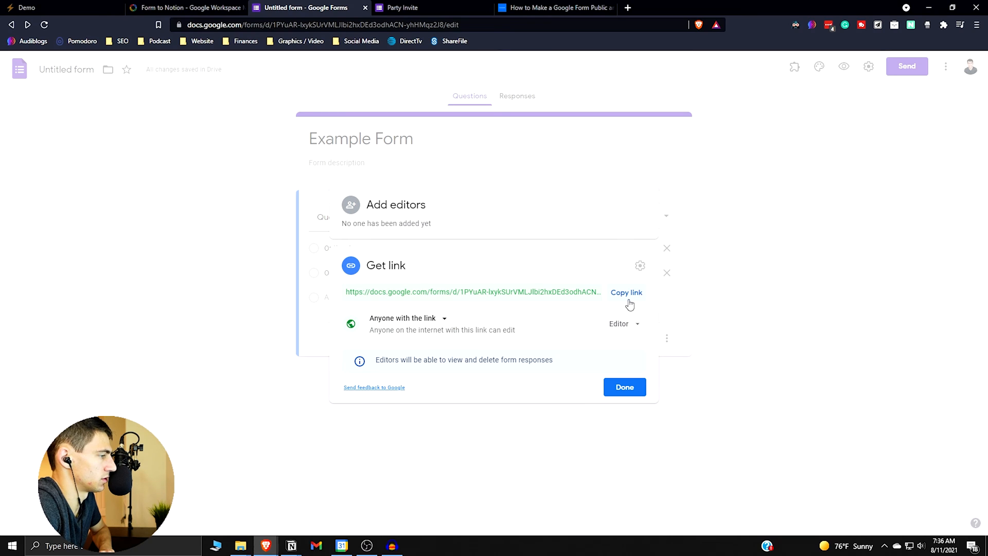
{"action": "left_click", "coordinate": [626, 292]}
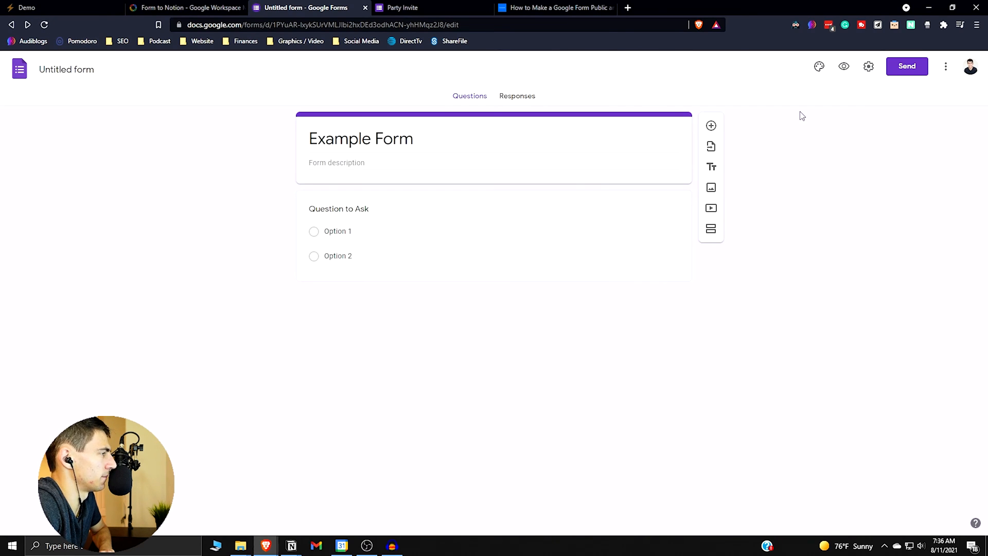
{"action": "left_click", "coordinate": [906, 65]}
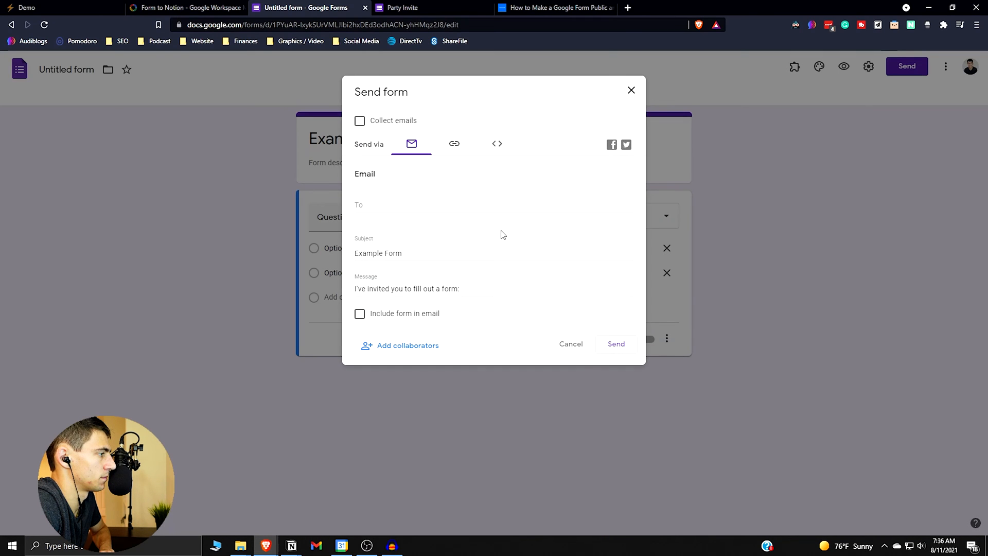
{"action": "mouse_move", "coordinate": [403, 346]}
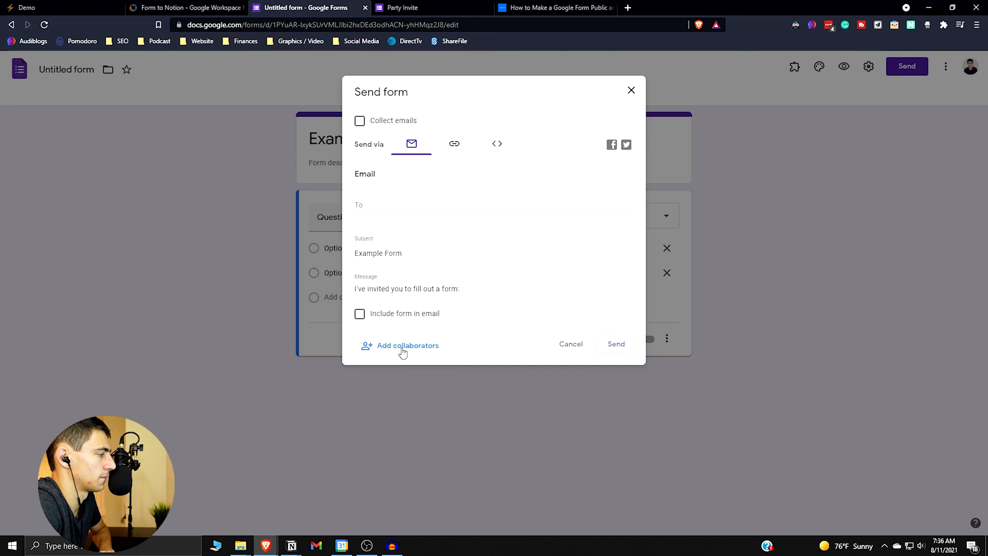
Confirm the form is editable by anyone with the link and close the sharing settings
{"action": "left_click", "coordinate": [407, 345]}
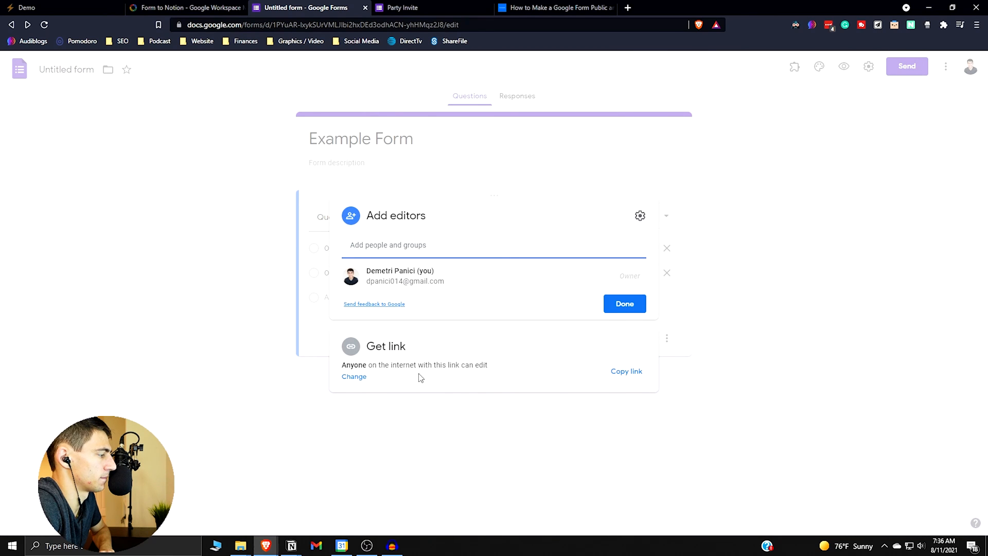
{"action": "left_click", "coordinate": [623, 303]}
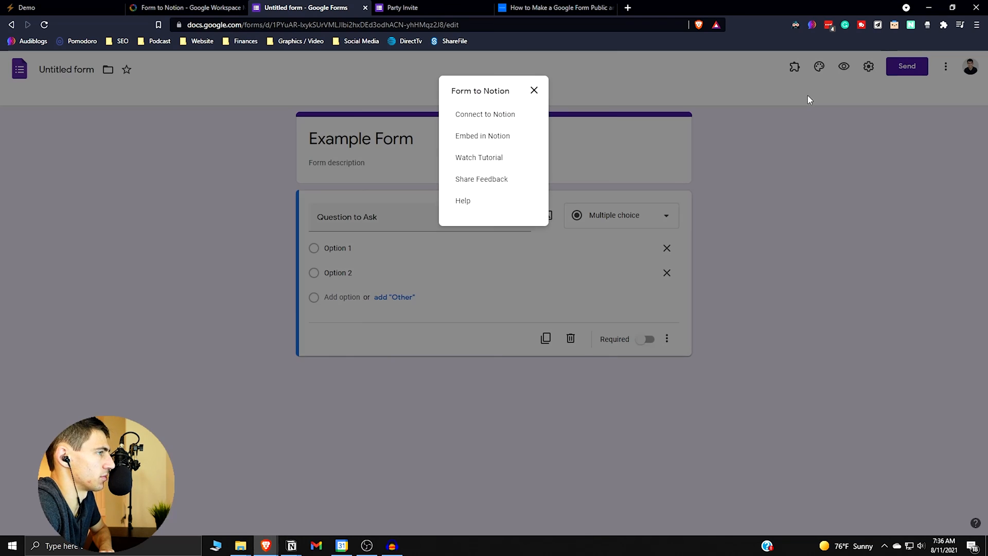
Choose Embed in Notion from the Form to Notion add-on
{"action": "left_click", "coordinate": [482, 136]}
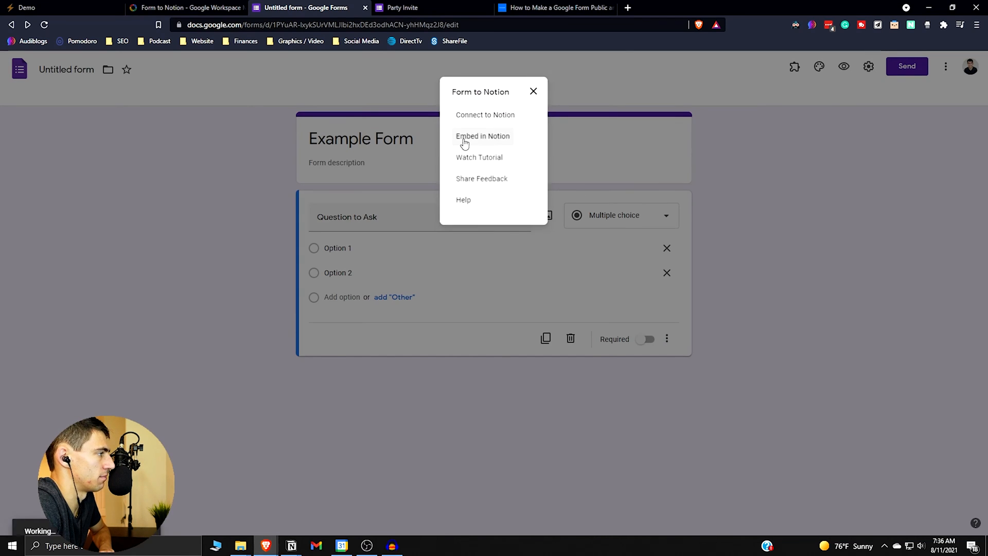
{"action": "left_click", "coordinate": [482, 136]}
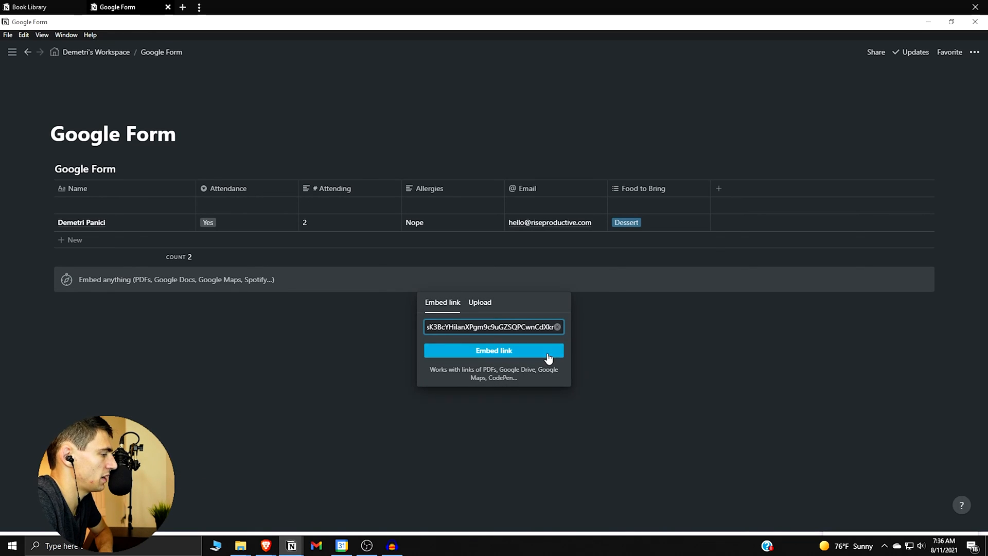
Embed the pasted Example Form link on the Google Form page and widen it
{"action": "left_click", "coordinate": [494, 350]}
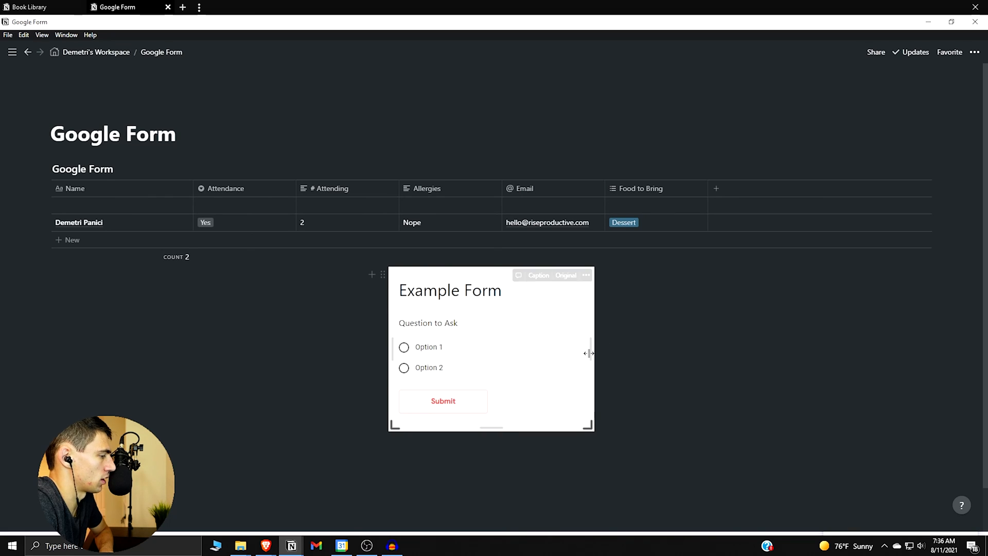
{"action": "left_click_drag", "start_coordinate": [589, 353], "coordinate": [649, 353]}
{"action": "type", "text": "Example Form"}
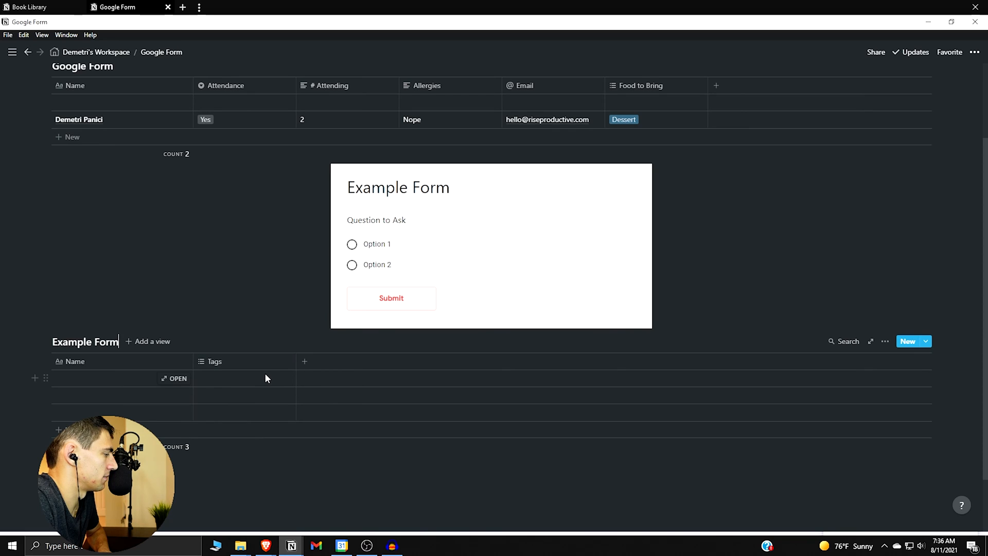
Add a table named Example Form with Name and Tags below the embed
{"action": "left_click", "coordinate": [244, 378]}
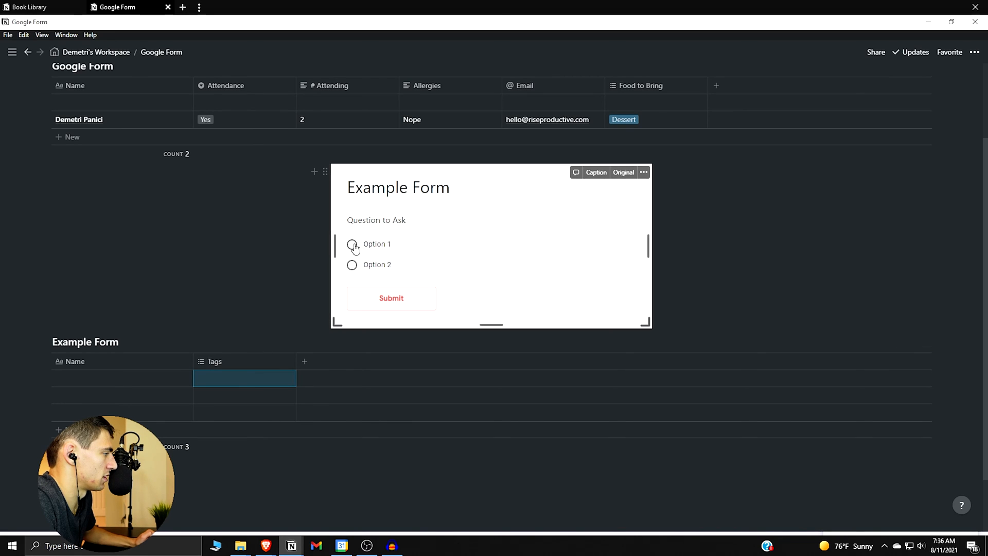
{"action": "left_click", "coordinate": [351, 244]}
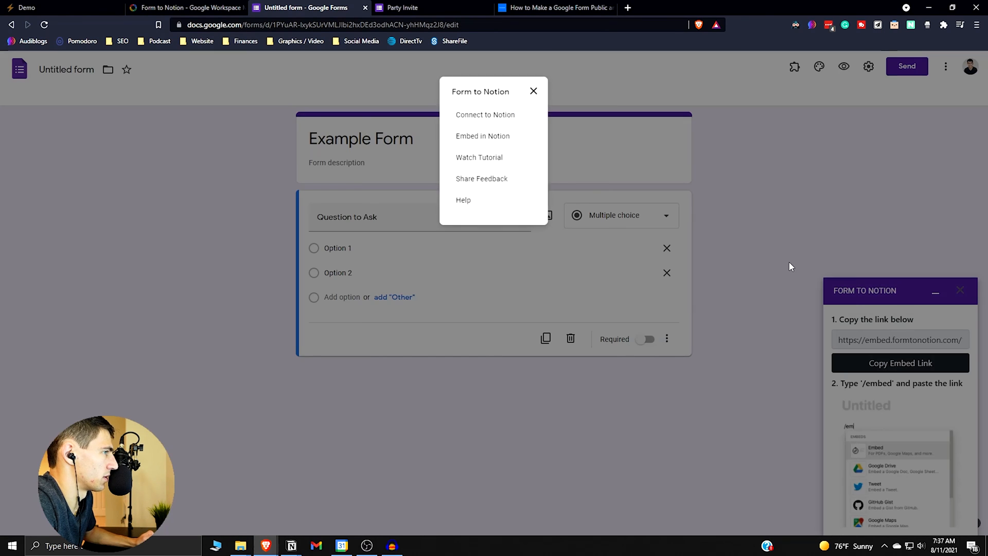
Connect Form to Notion and allow it access to the 'example form' page
{"action": "left_click", "coordinate": [533, 91]}
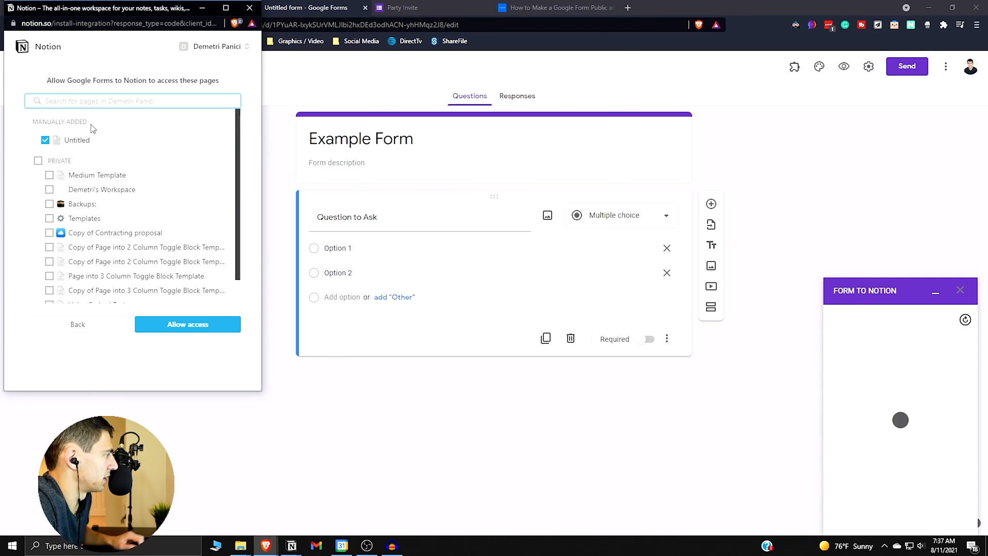
{"action": "type", "text": "example form"}
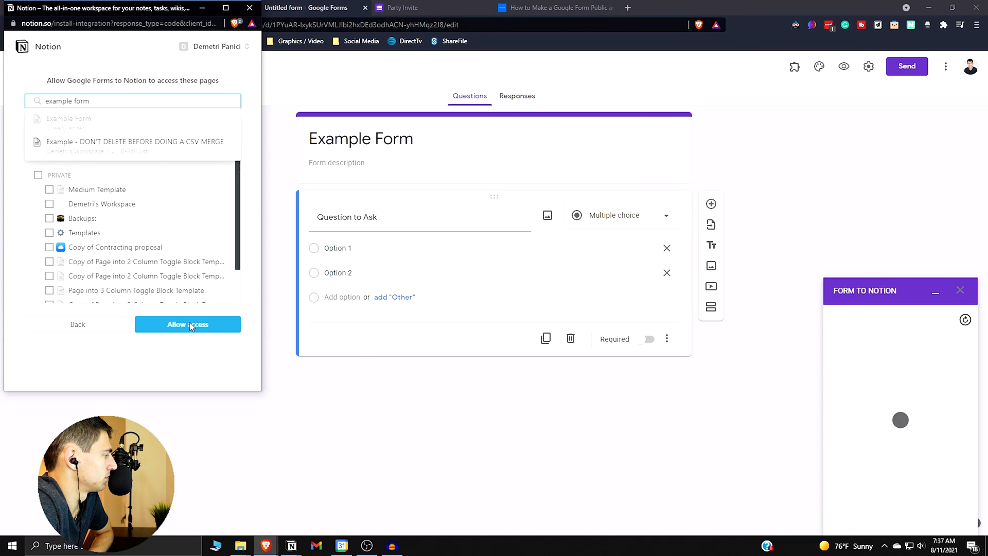
{"action": "left_click", "coordinate": [187, 324]}
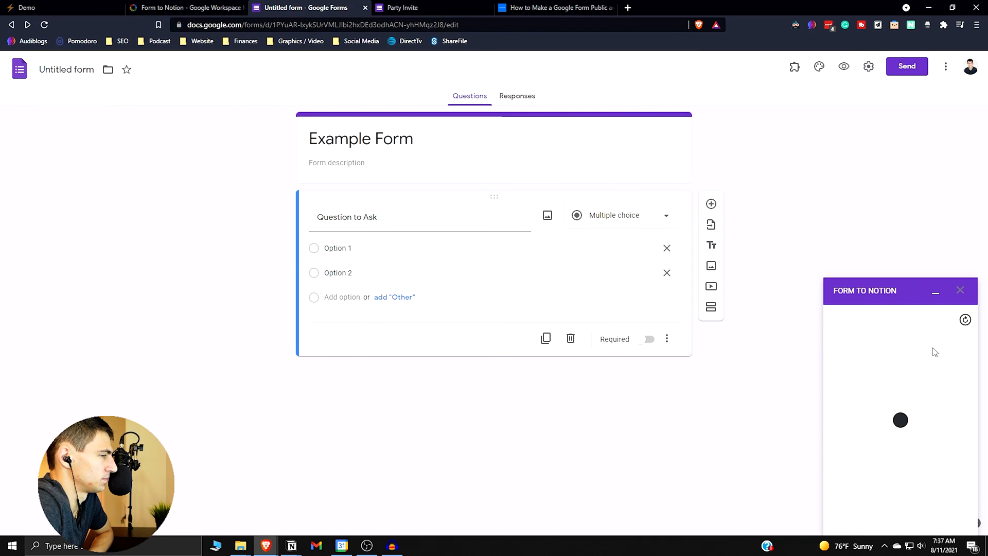
Send Question to Ask into Tags of the Example Form table and submit a test response with Option 1
{"action": "left_click", "coordinate": [900, 344]}
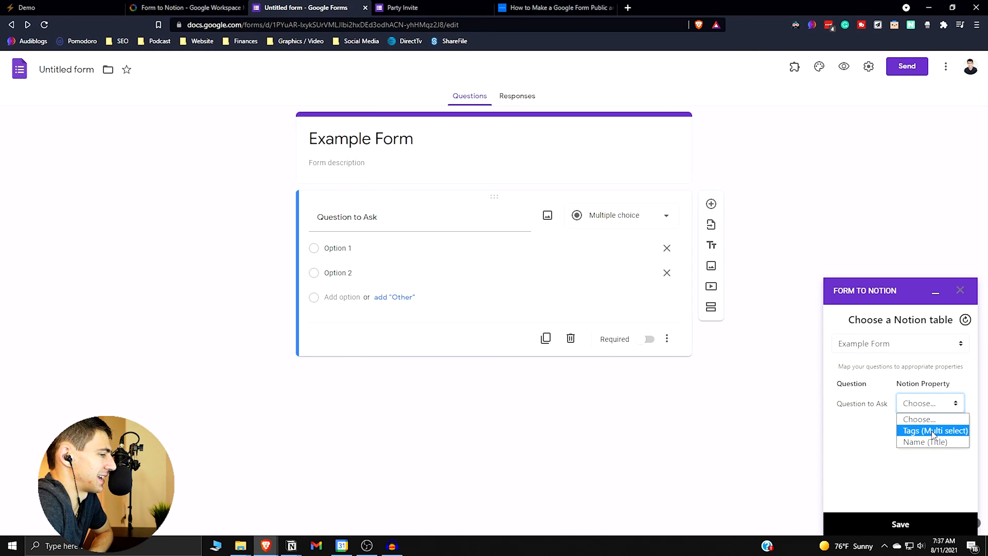
{"action": "left_click", "coordinate": [933, 430]}
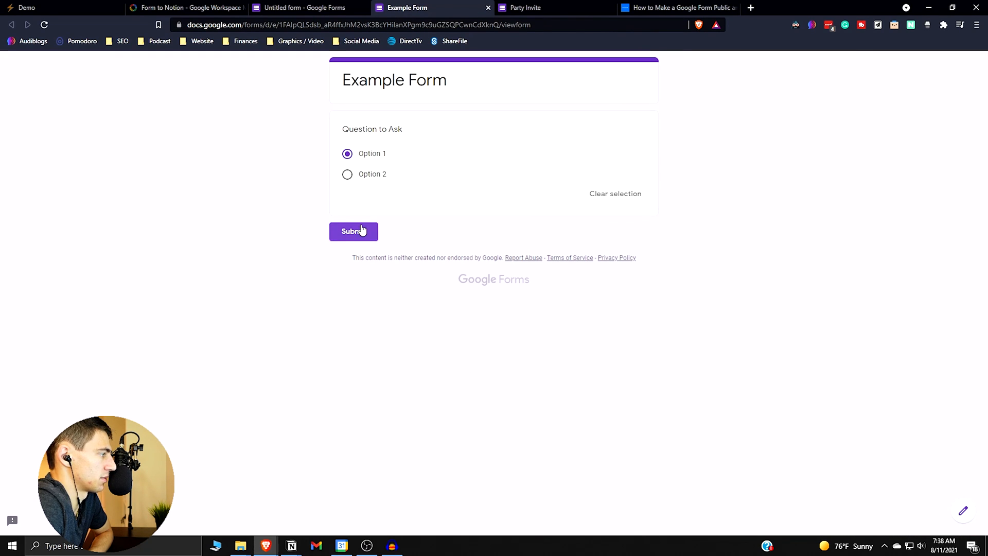
{"action": "left_click", "coordinate": [353, 231]}
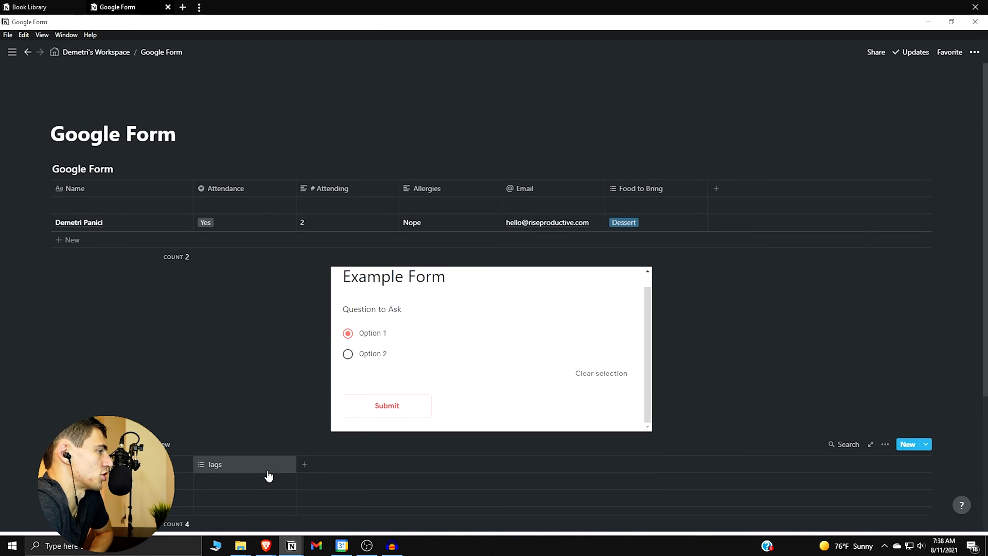
Submit the embedded form's response and check the new Option 1 and Option 2 rows in the table
{"action": "scroll", "scroll_direction": "down", "scroll_amount": 3}
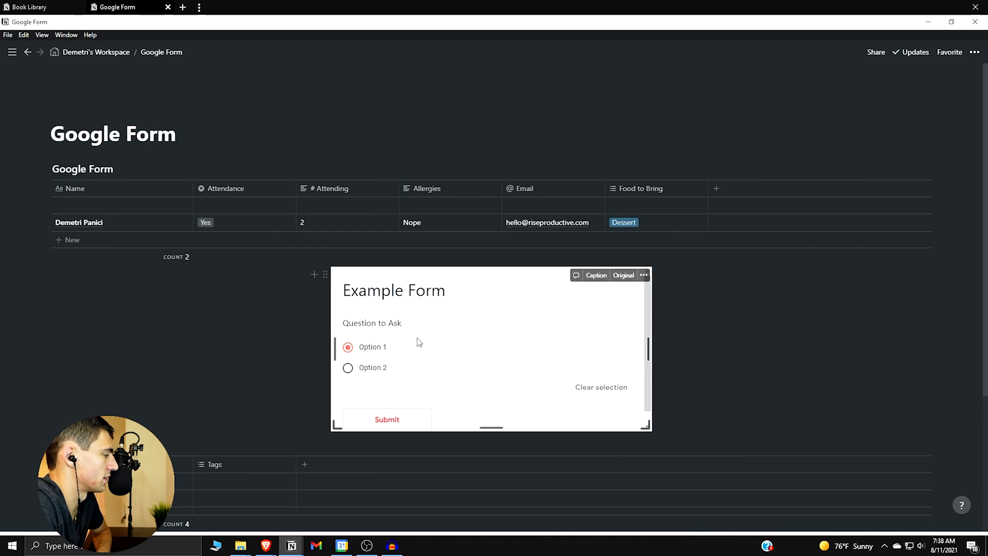
{"action": "left_click", "coordinate": [386, 419]}
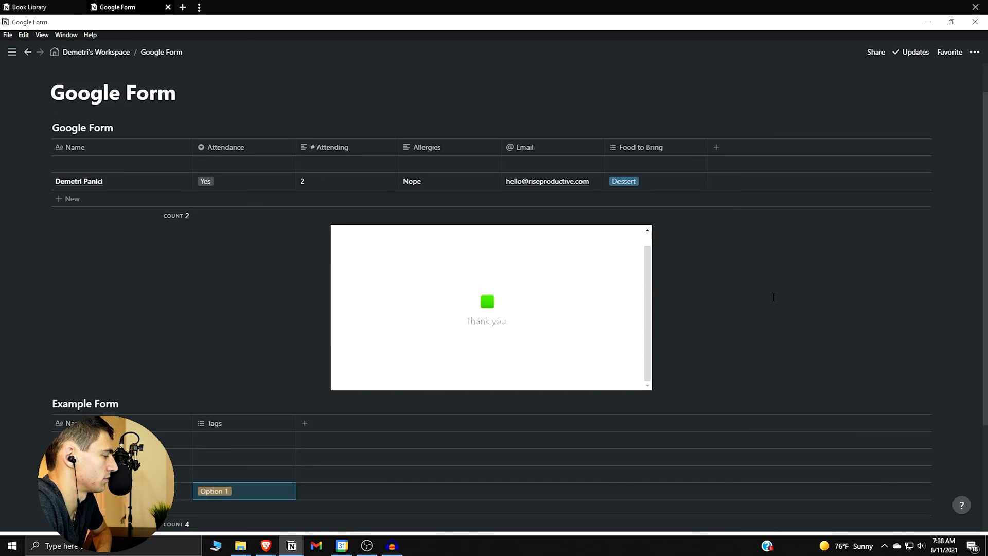
{"action": "scroll", "scroll_direction": "down", "scroll_amount": 3}
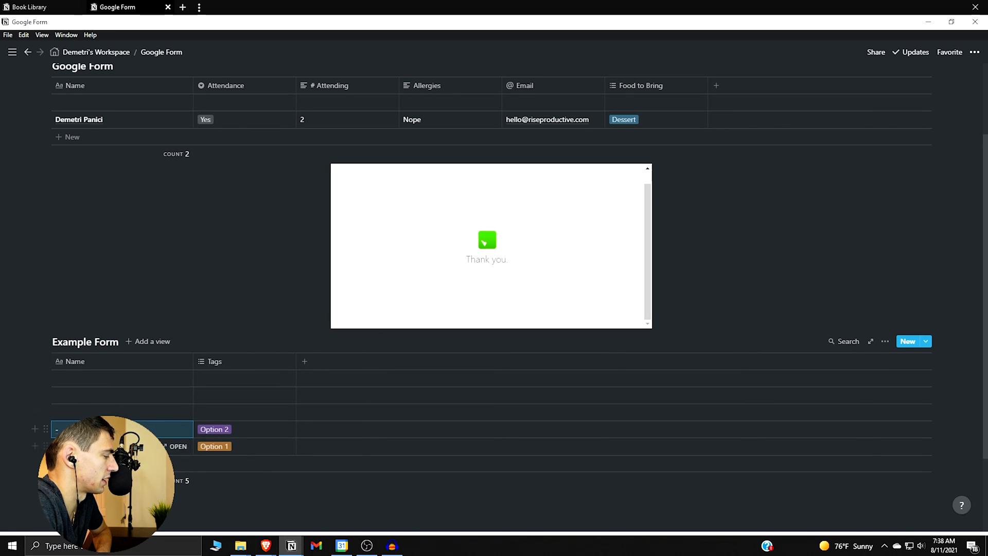
{"action": "left_click", "coordinate": [74, 361]}
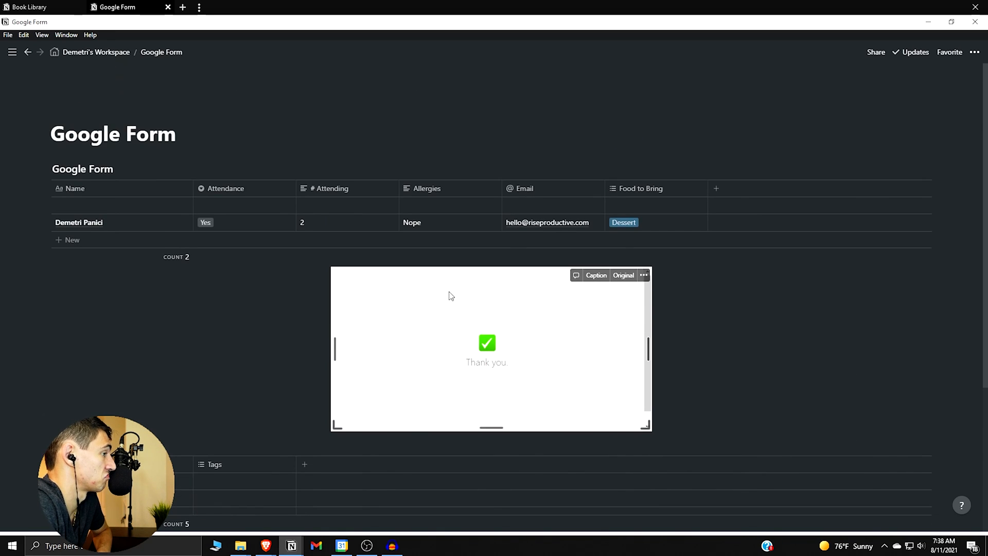
{"action": "scroll", "scroll_direction": "down", "scroll_amount": 3}
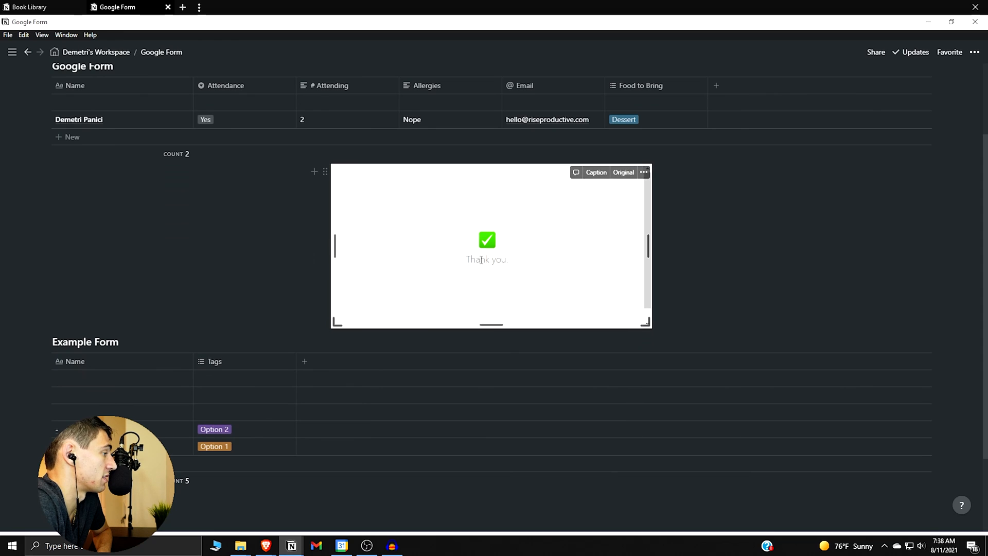
{"action": "scroll", "scroll_direction": "down", "scroll_amount": 3}
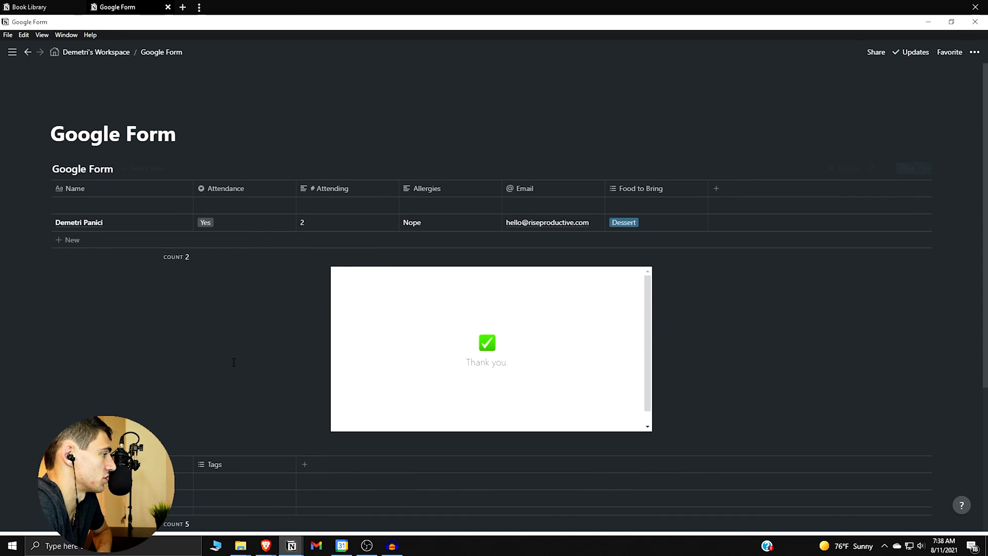